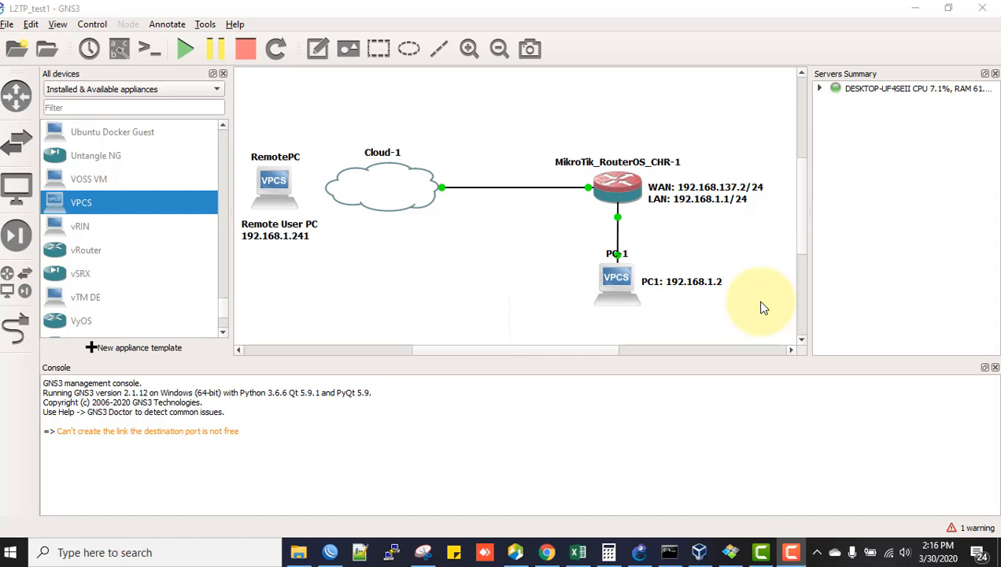
mouse_move(758, 304)
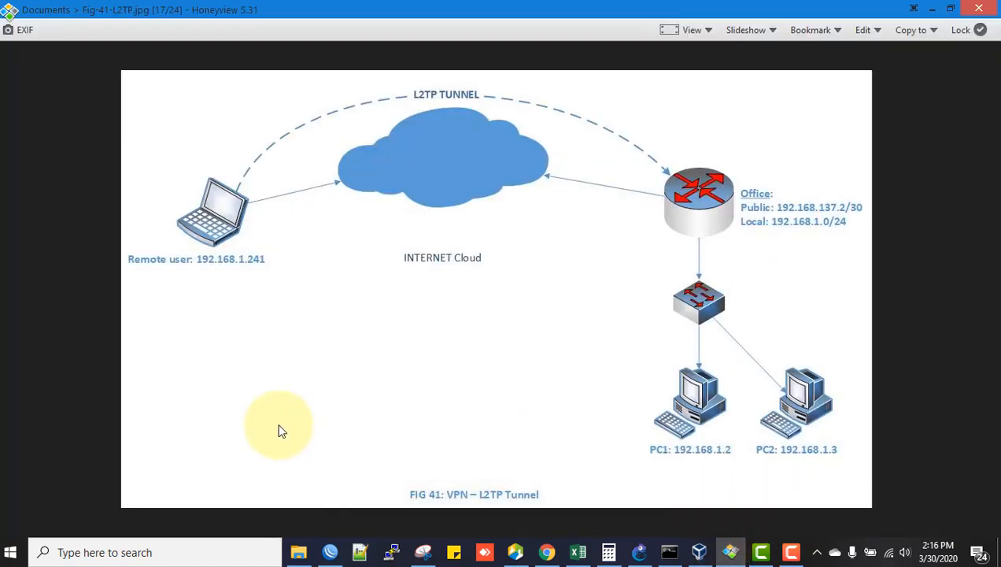
mouse_move(722, 430)
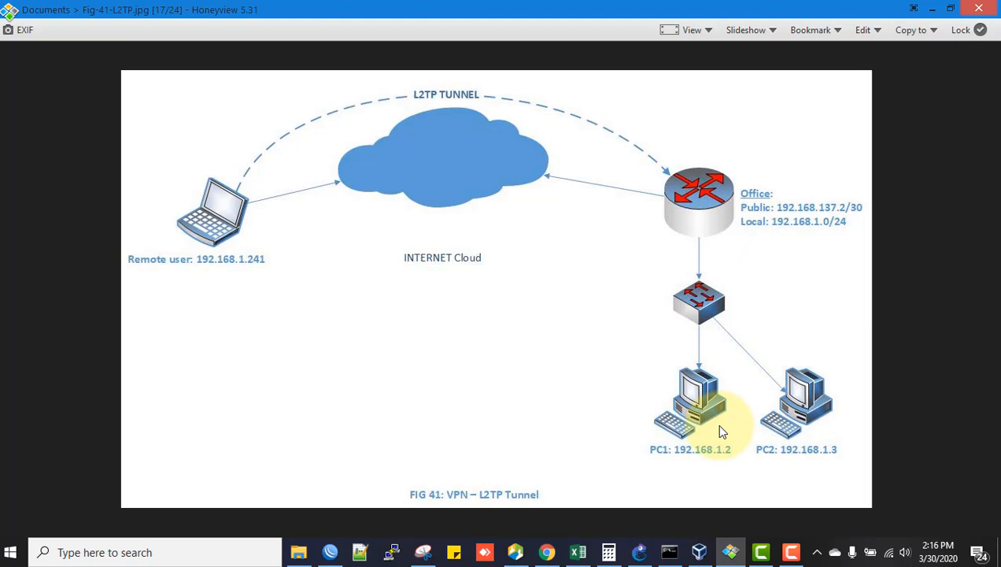
mouse_move(721, 171)
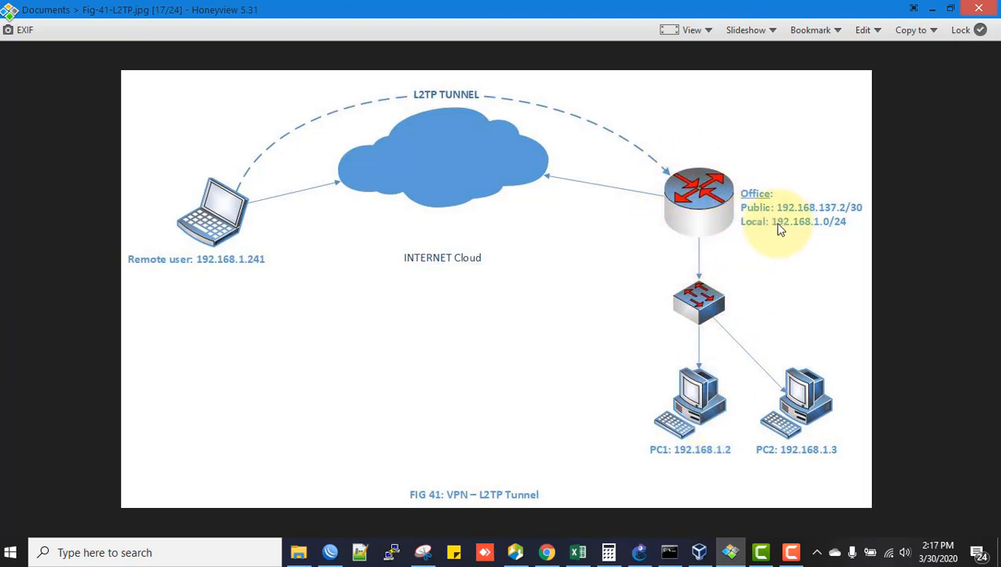
mouse_move(818, 219)
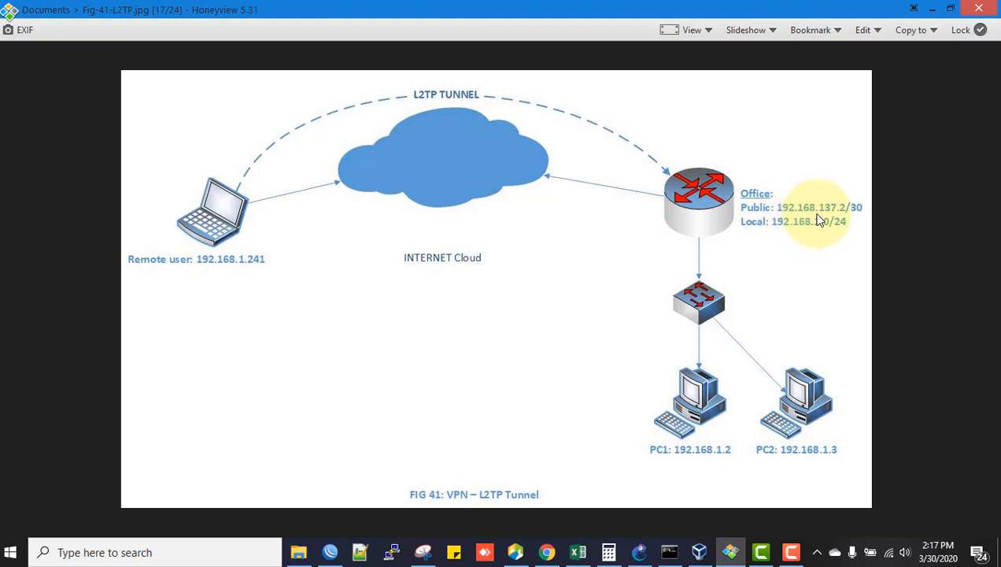
mouse_move(852, 219)
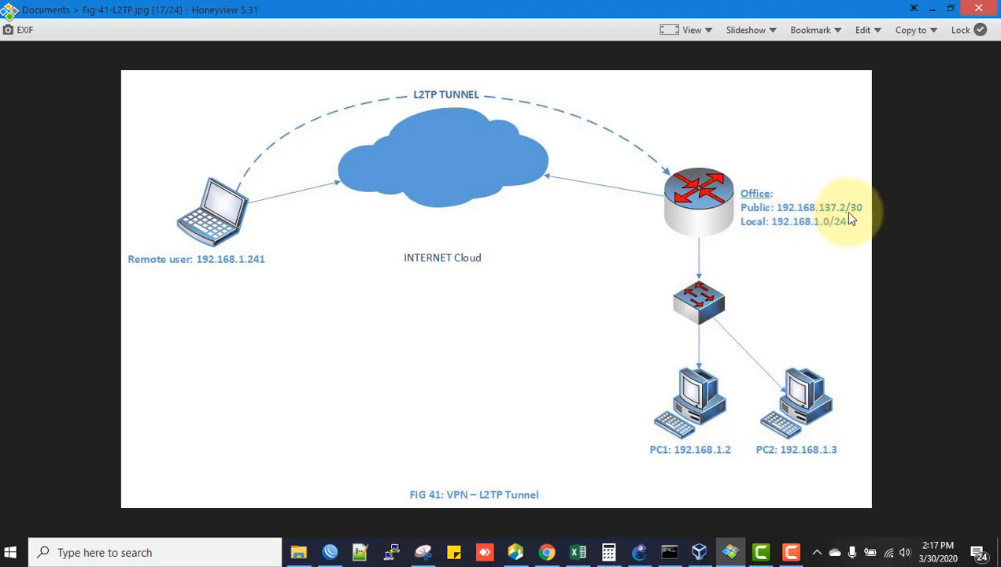
mouse_move(764, 237)
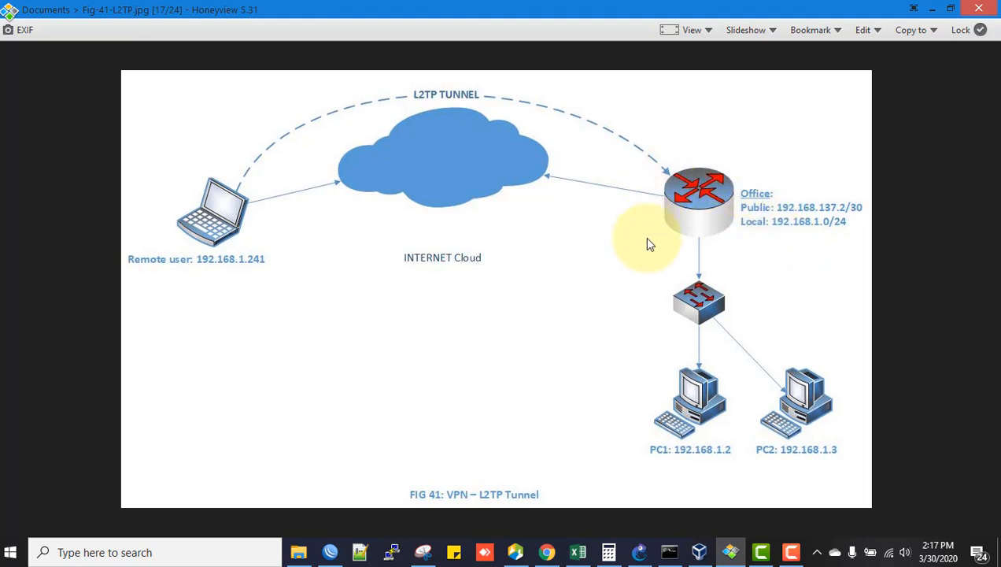
mouse_move(820, 236)
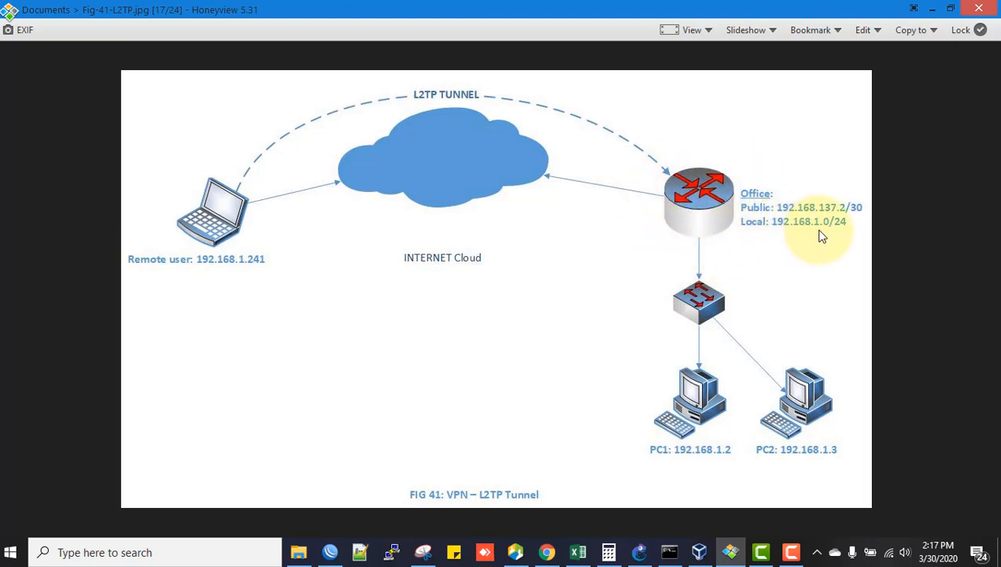
mouse_move(725, 227)
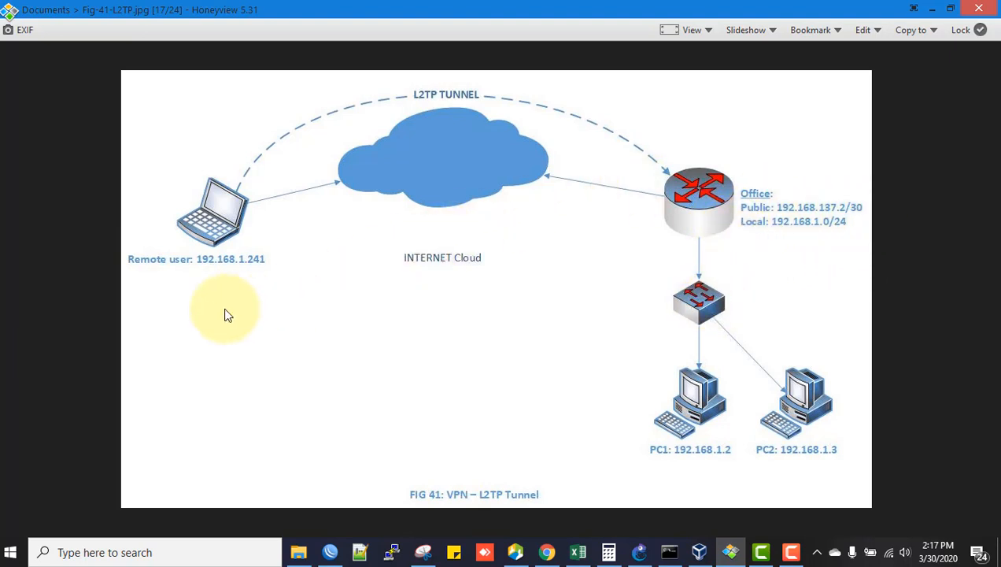
mouse_move(253, 264)
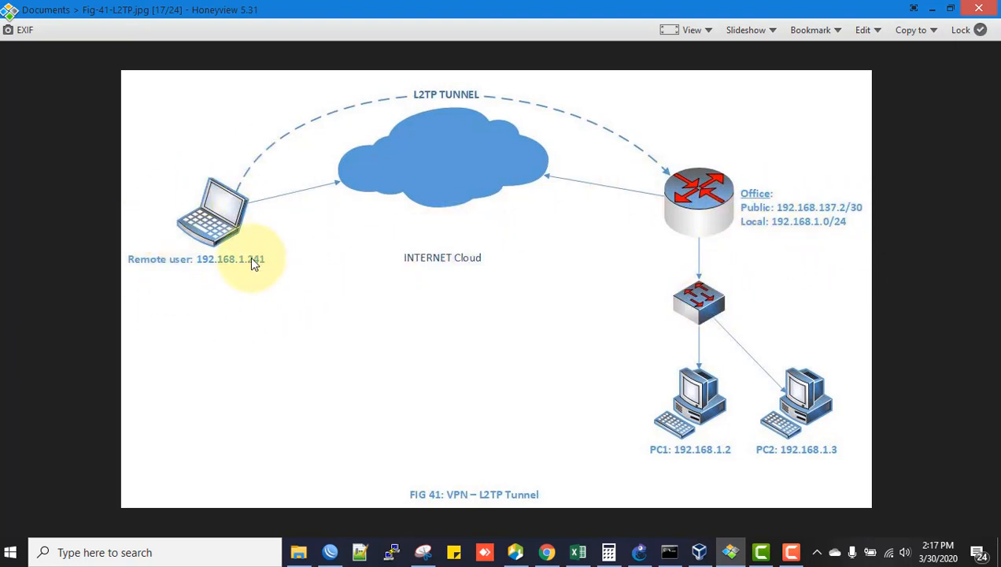
mouse_move(353, 192)
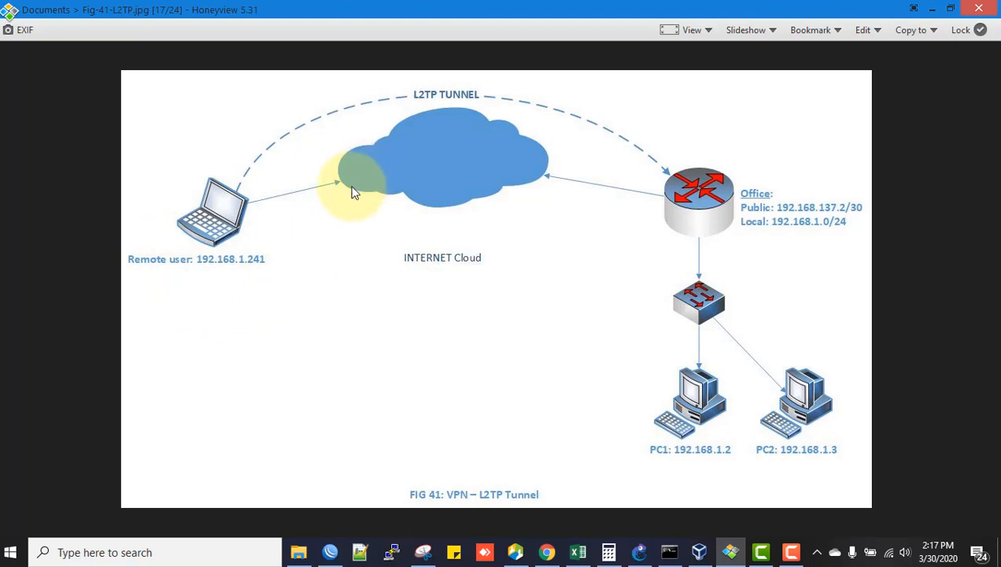
mouse_move(242, 277)
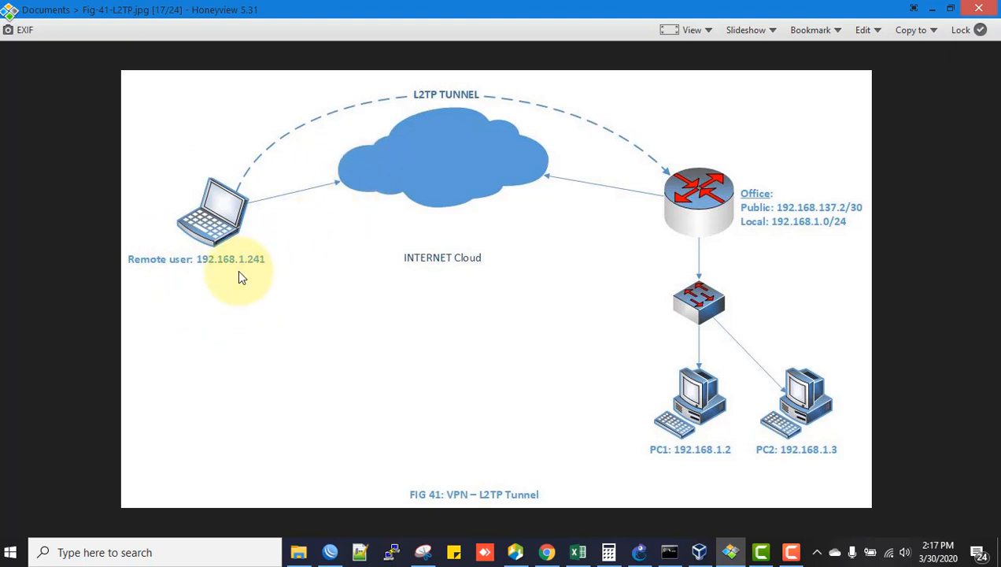
mouse_move(245, 179)
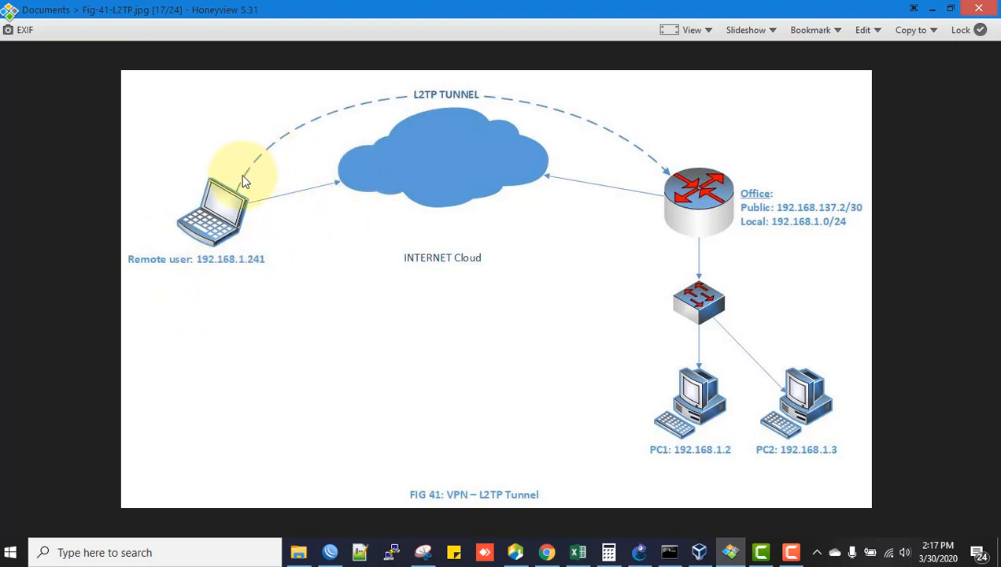
mouse_move(481, 104)
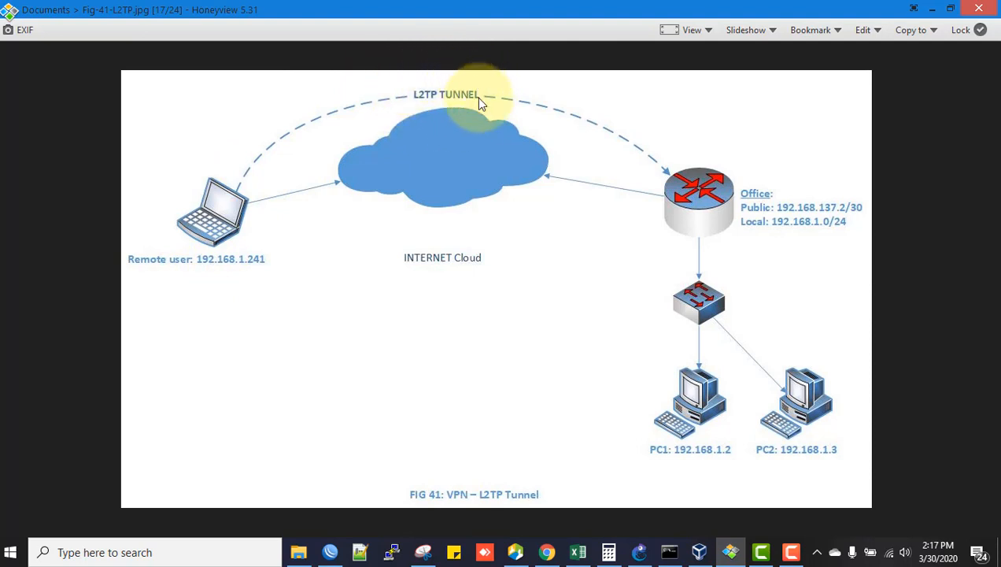
mouse_move(472, 249)
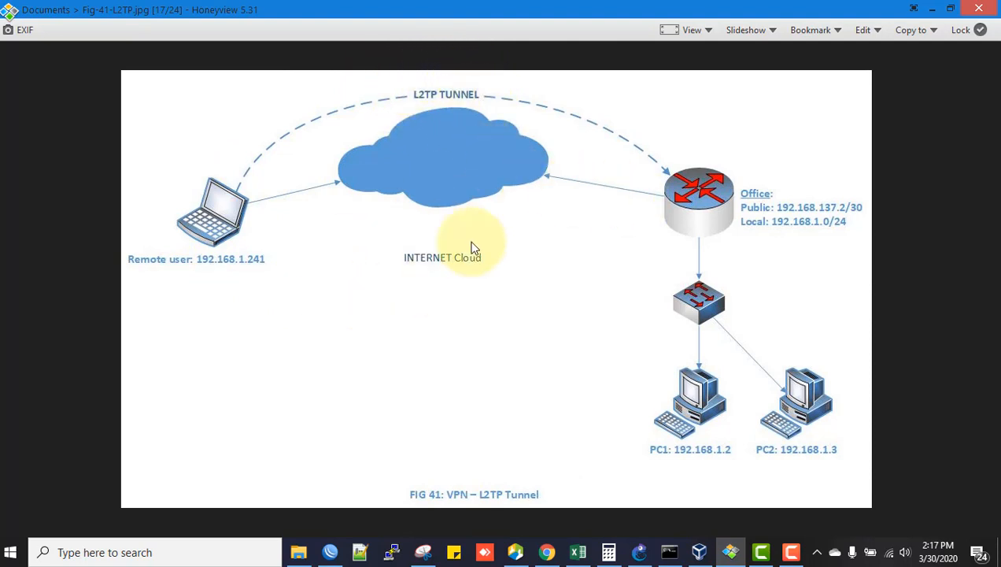
mouse_move(327, 297)
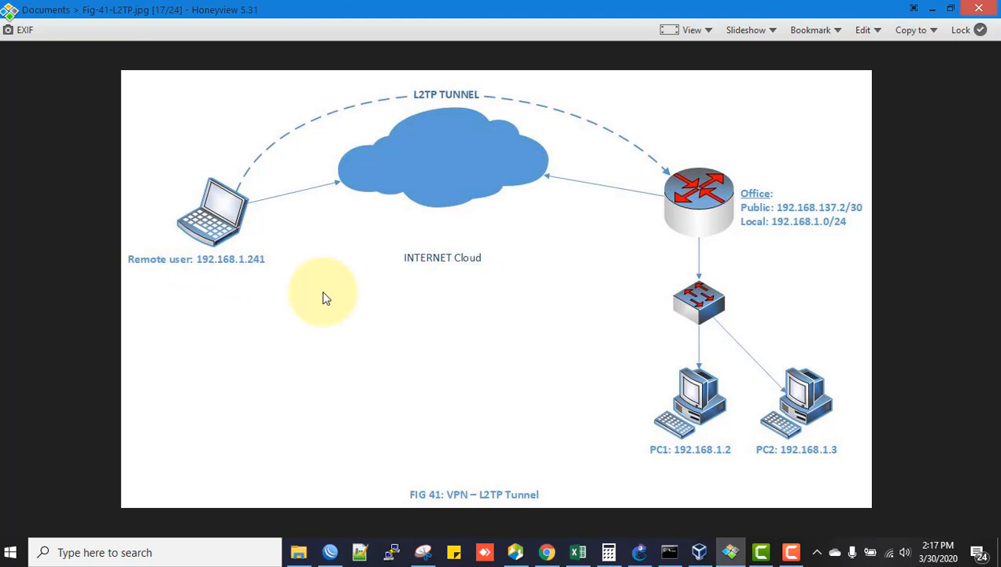
mouse_move(834, 230)
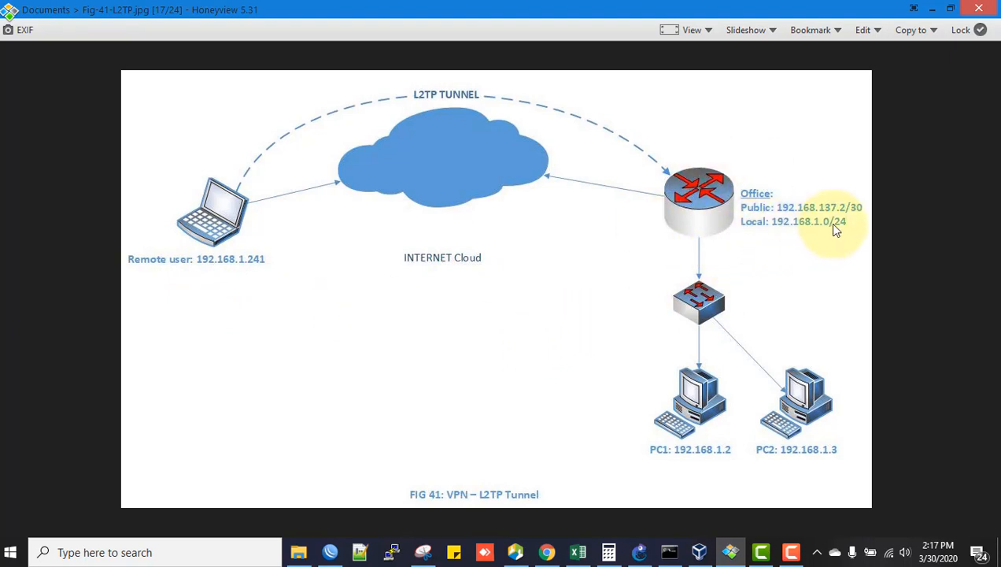
mouse_move(261, 277)
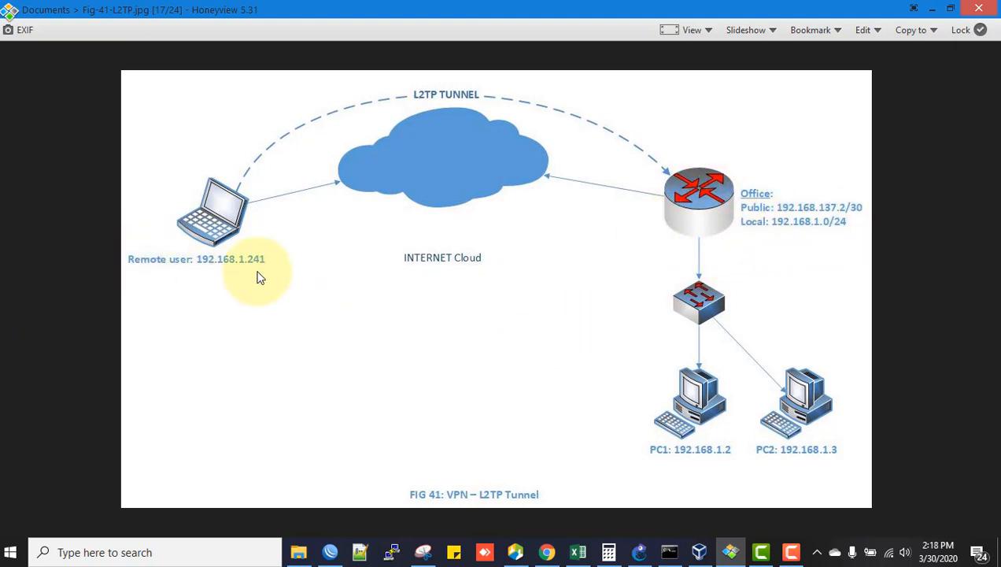
mouse_move(239, 326)
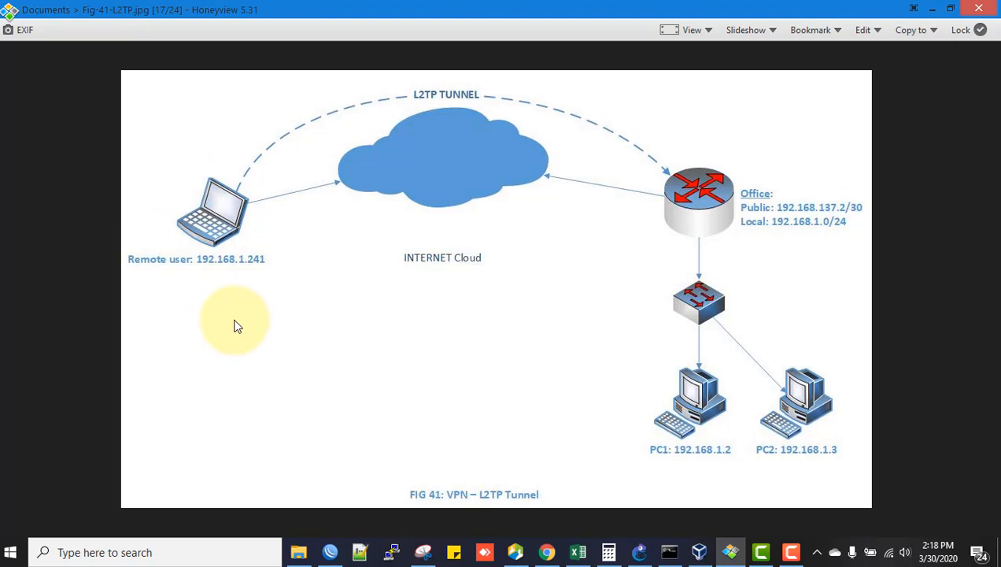
mouse_move(696, 280)
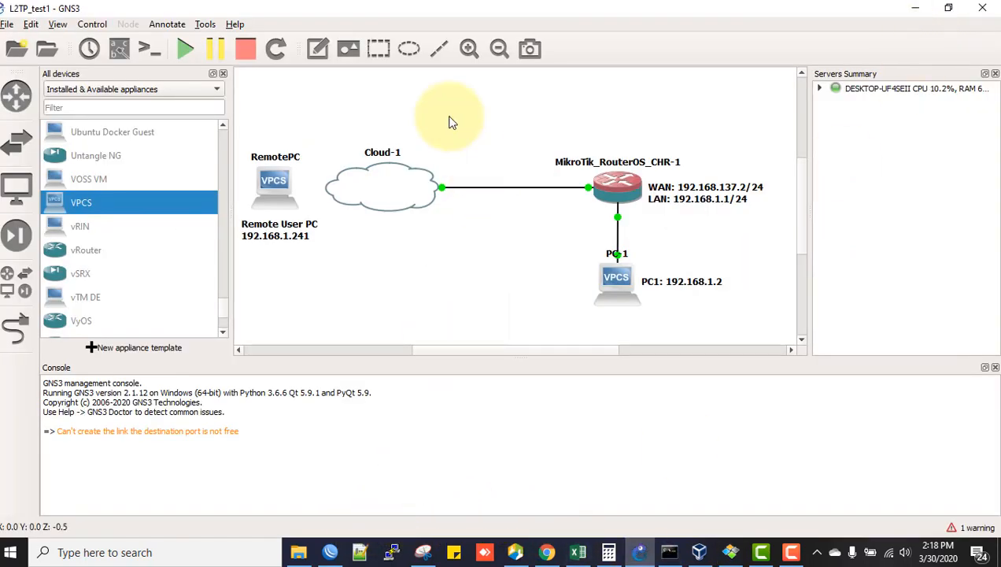
mouse_move(683, 291)
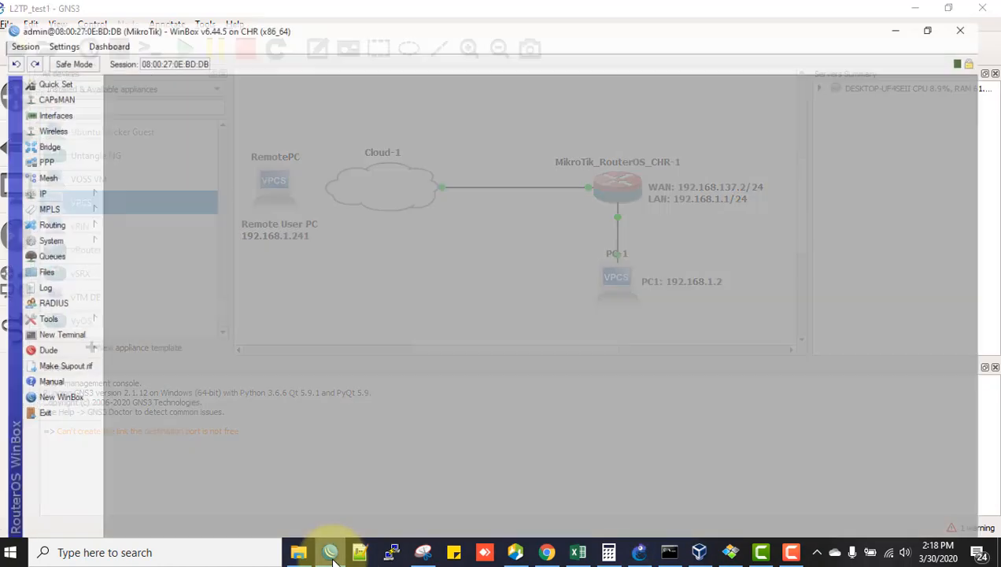
- Bring WinBox to the front and show the router's PPP window with its empty interface list
left_click(927, 30)
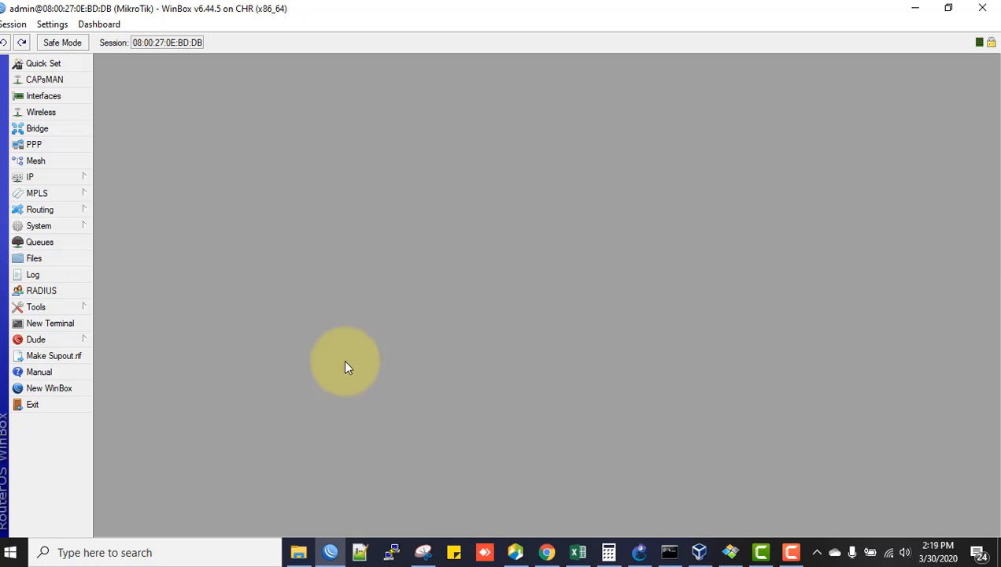
mouse_move(39, 148)
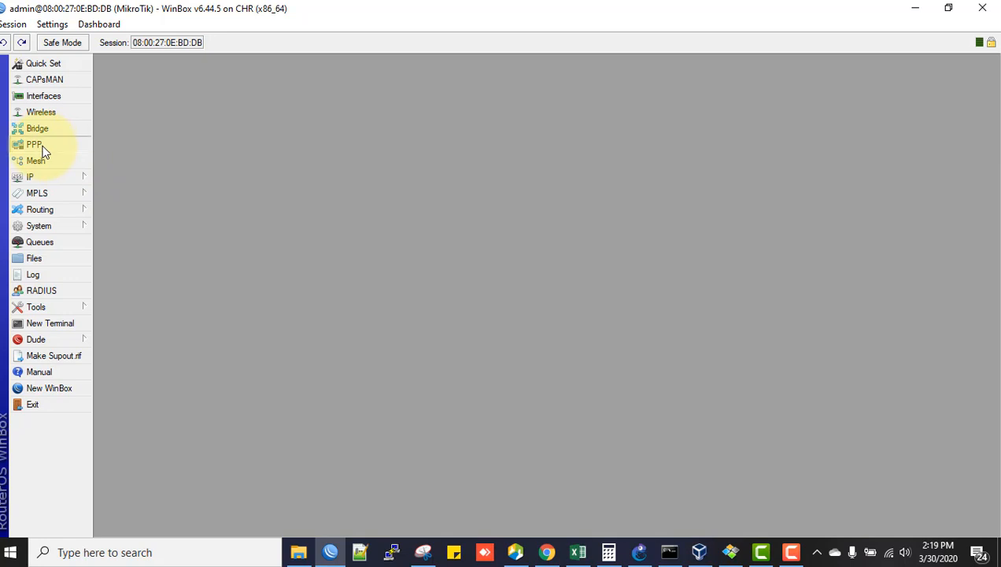
left_click(34, 144)
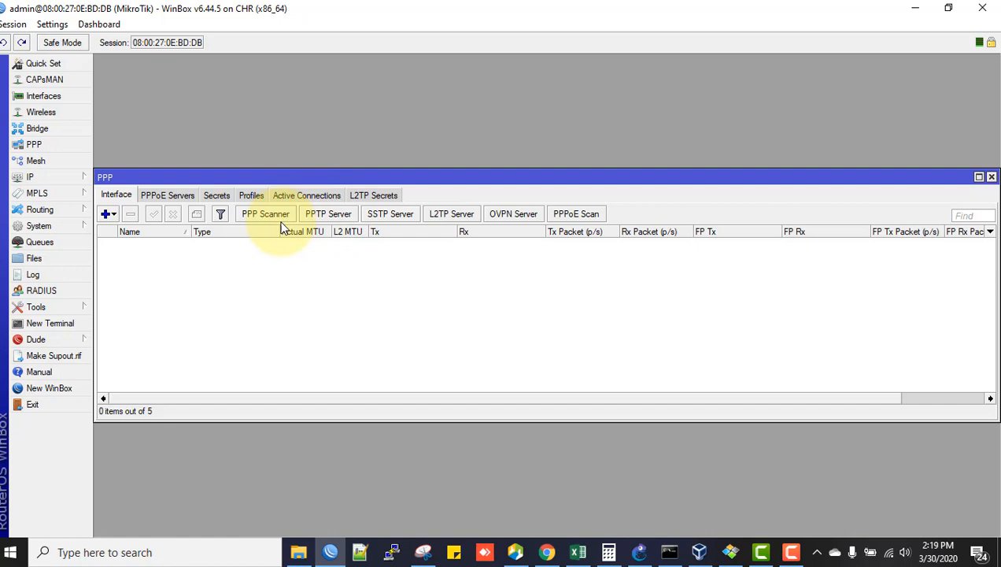
mouse_move(353, 246)
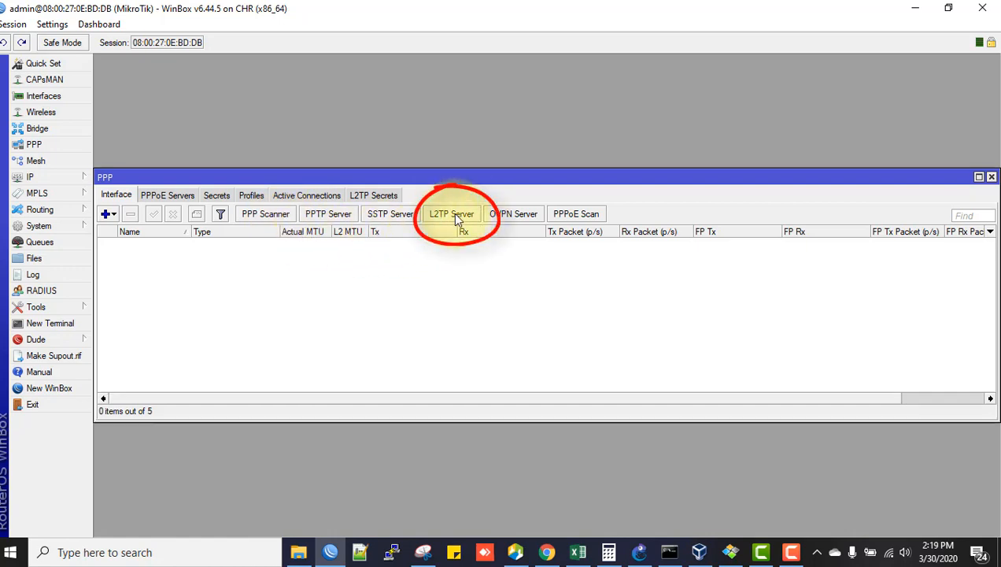
mouse_move(458, 223)
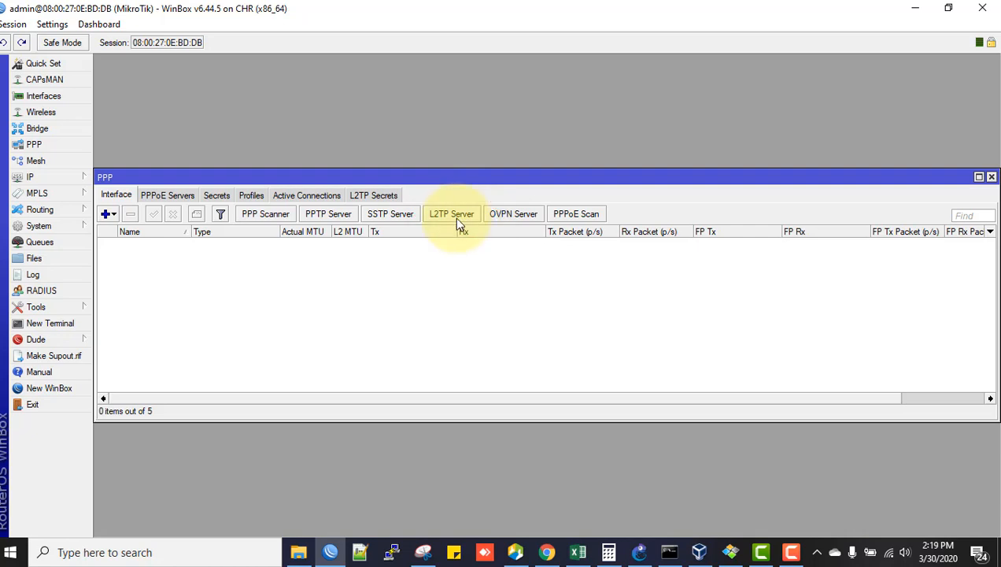
- Enable the L2TP server with Use IPsec yes, an IPsec shared secret and One Session Per Host, then save
left_click(450, 214)
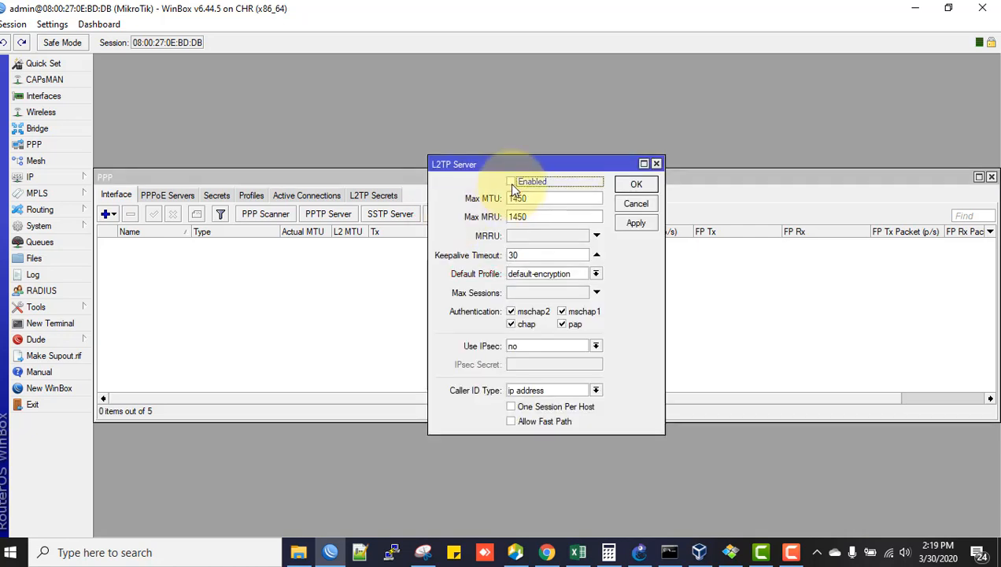
left_click(511, 181)
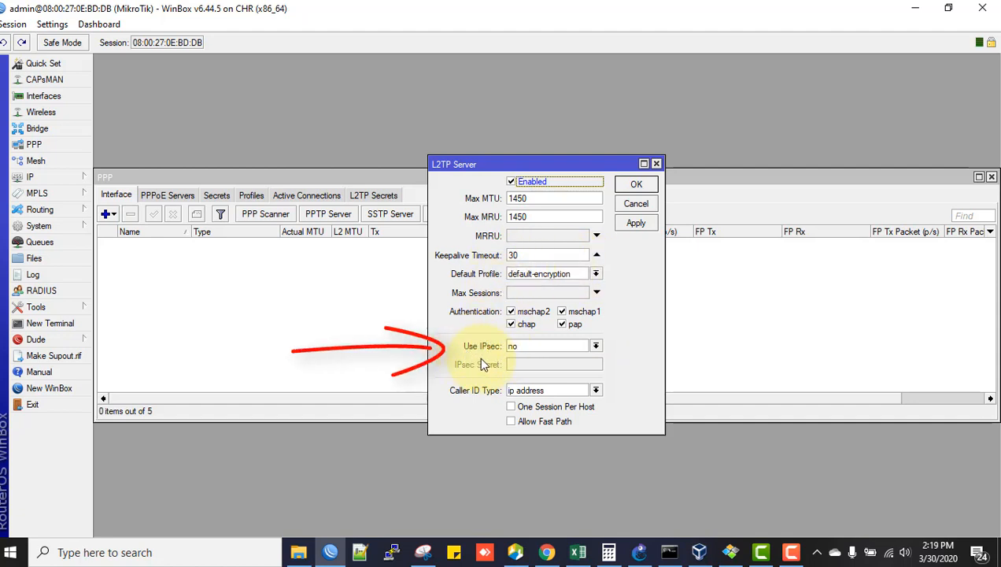
left_click(595, 345)
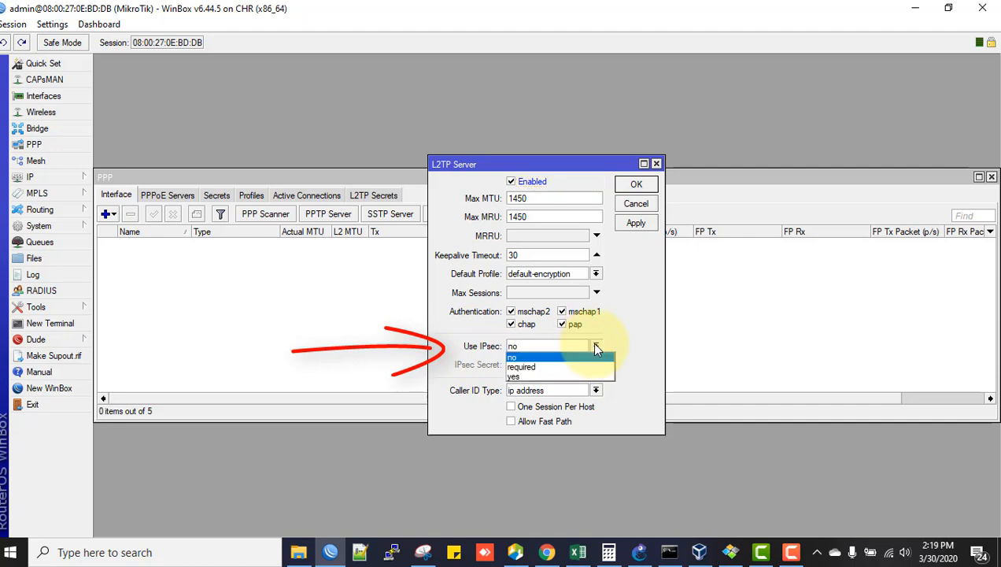
left_click(514, 376)
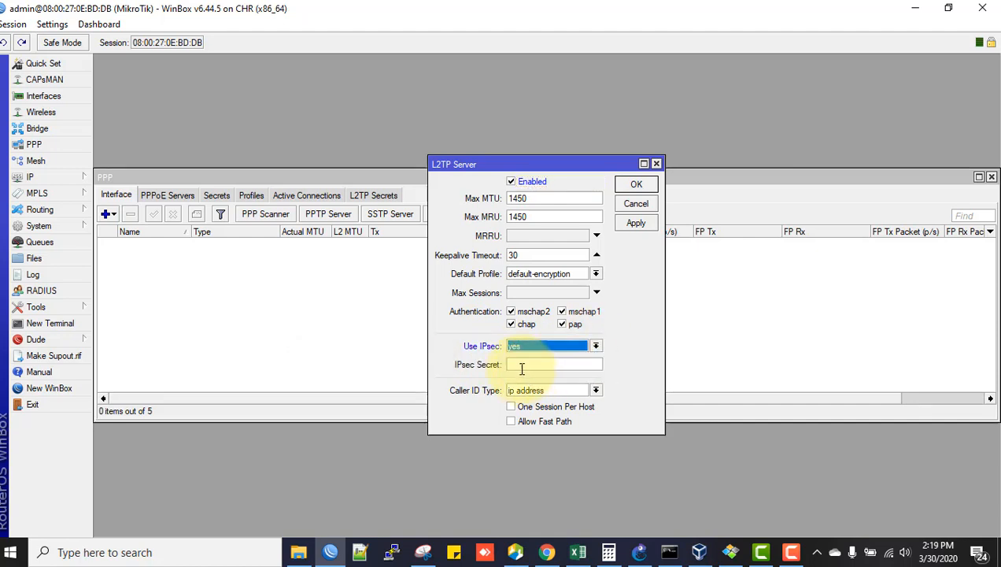
left_click(547, 364)
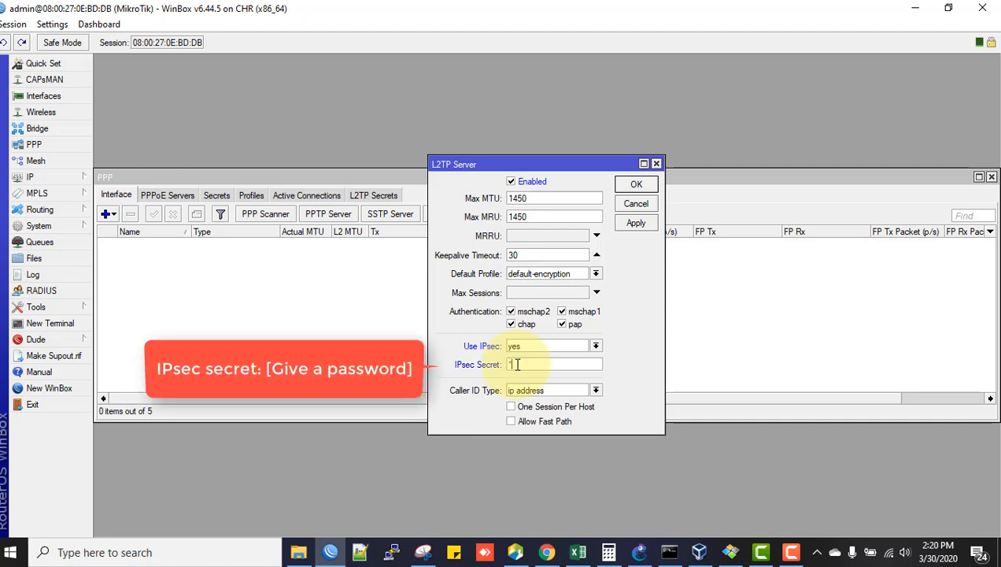
type("*")
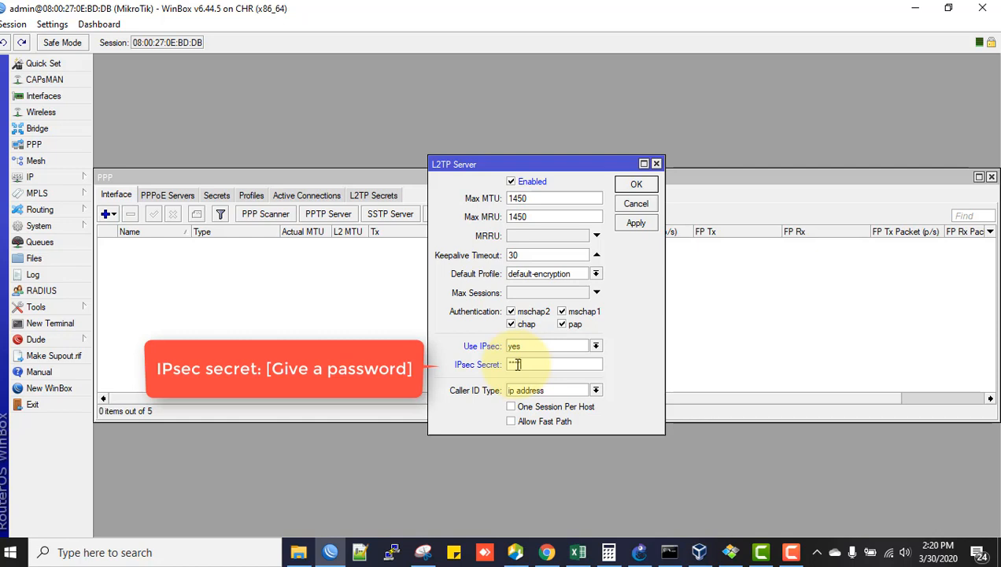
type("*")
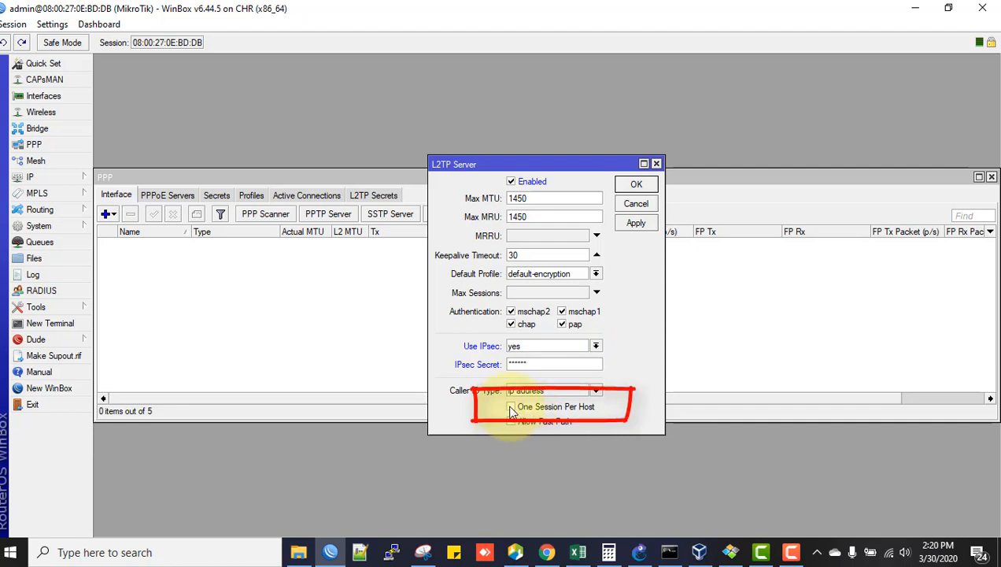
left_click(510, 406)
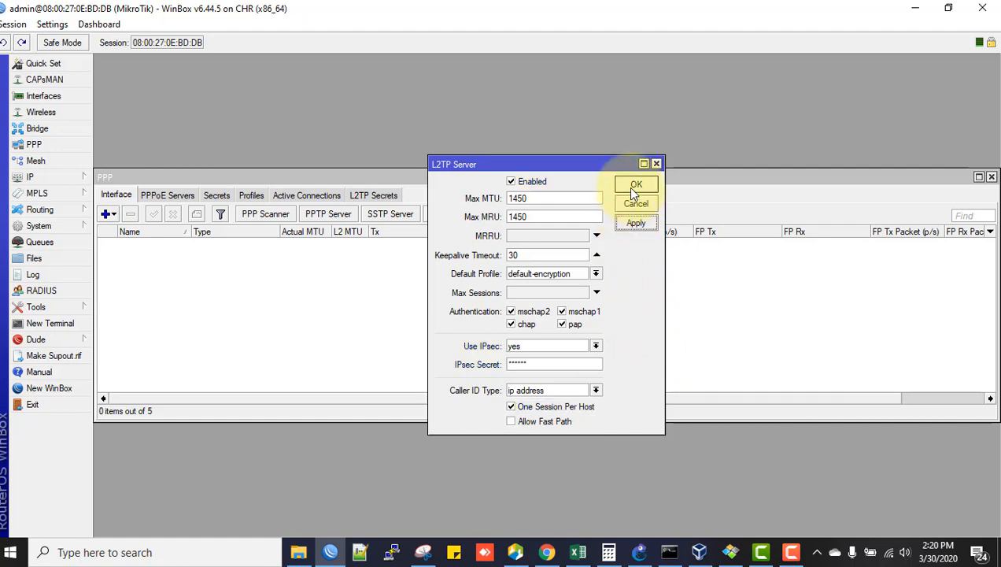
left_click(637, 184)
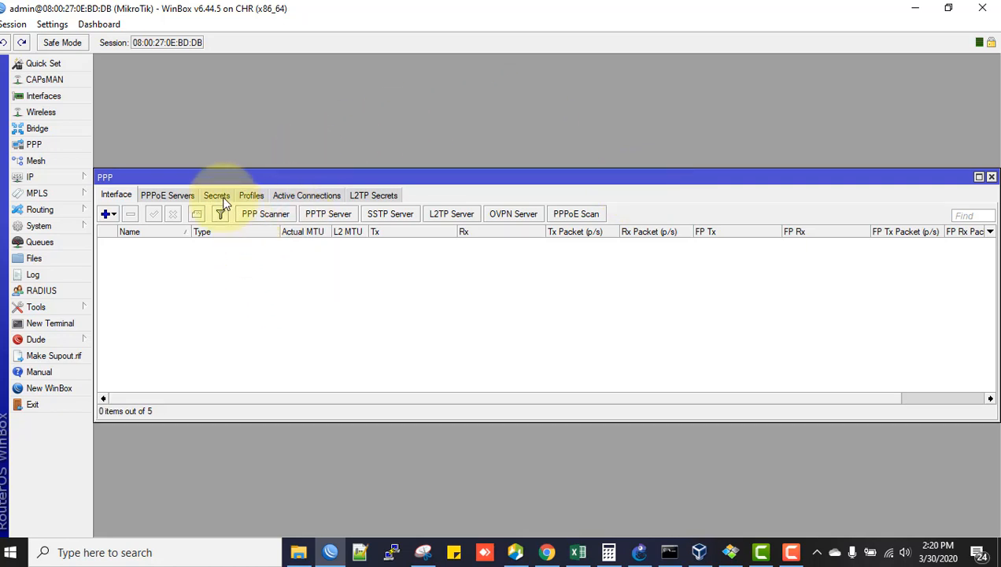
- Add a new PPP secret named test restricted to service l2tp with the default-encryption profile
left_click(217, 195)
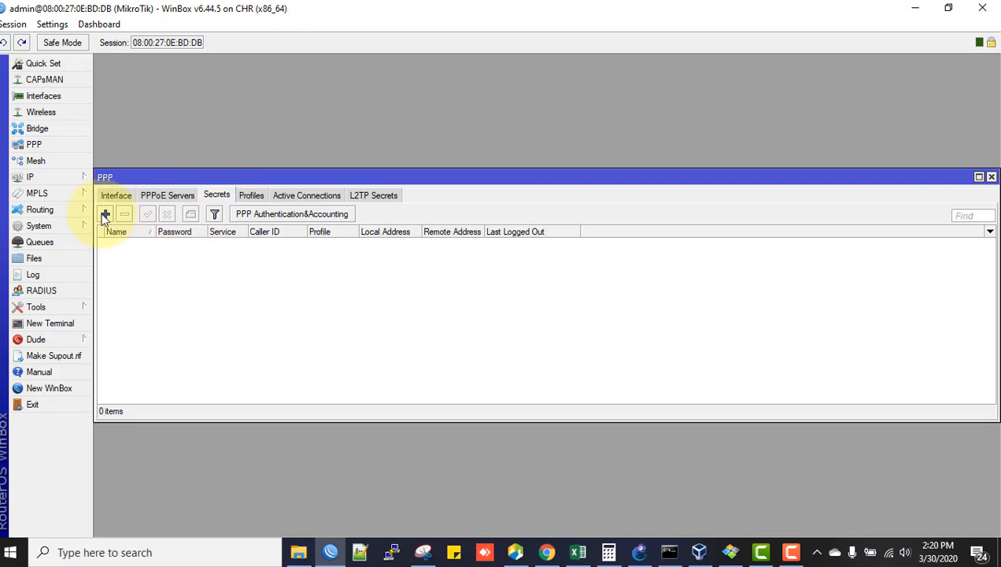
left_click(105, 214)
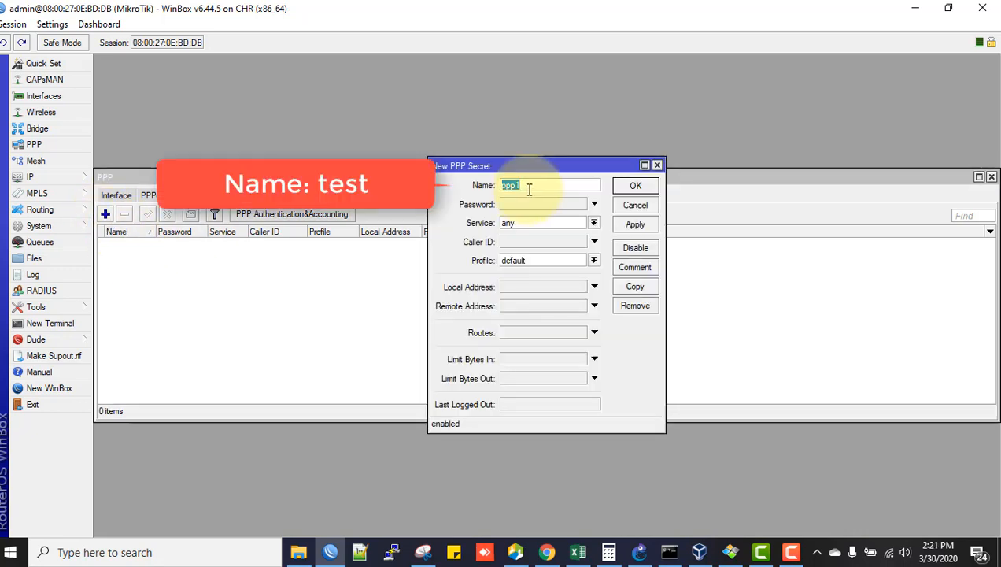
type("test")
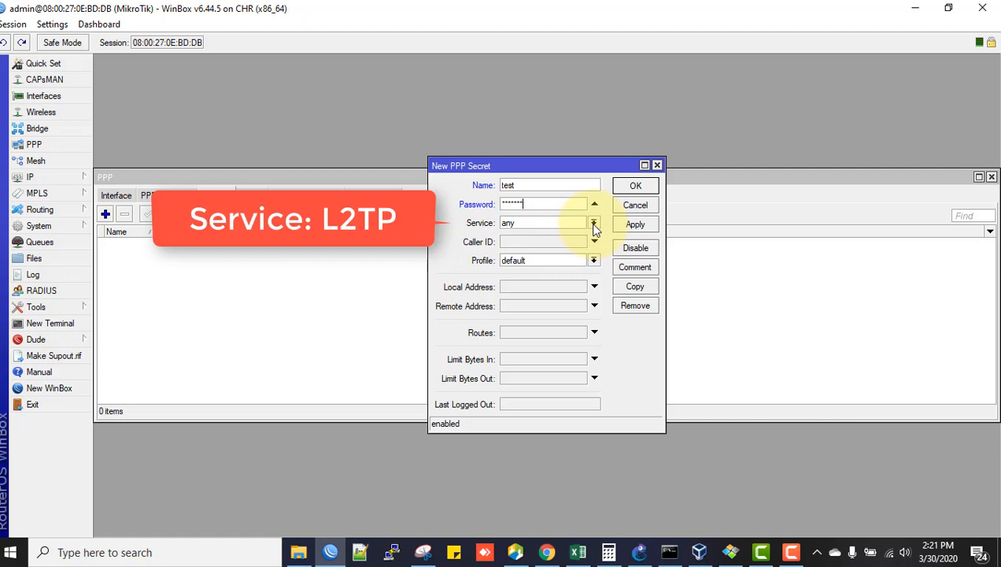
left_click(591, 223)
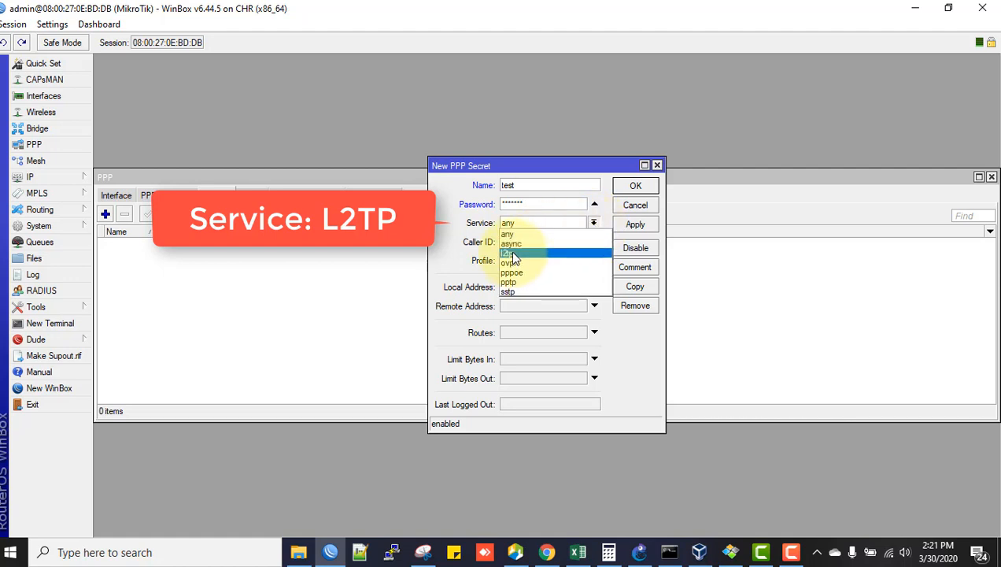
left_click(515, 255)
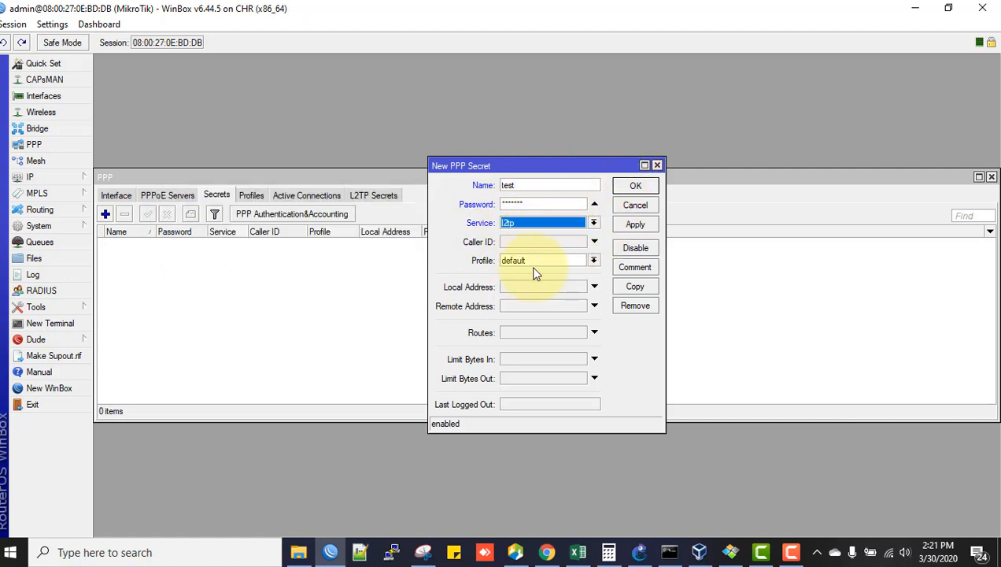
left_click(593, 259)
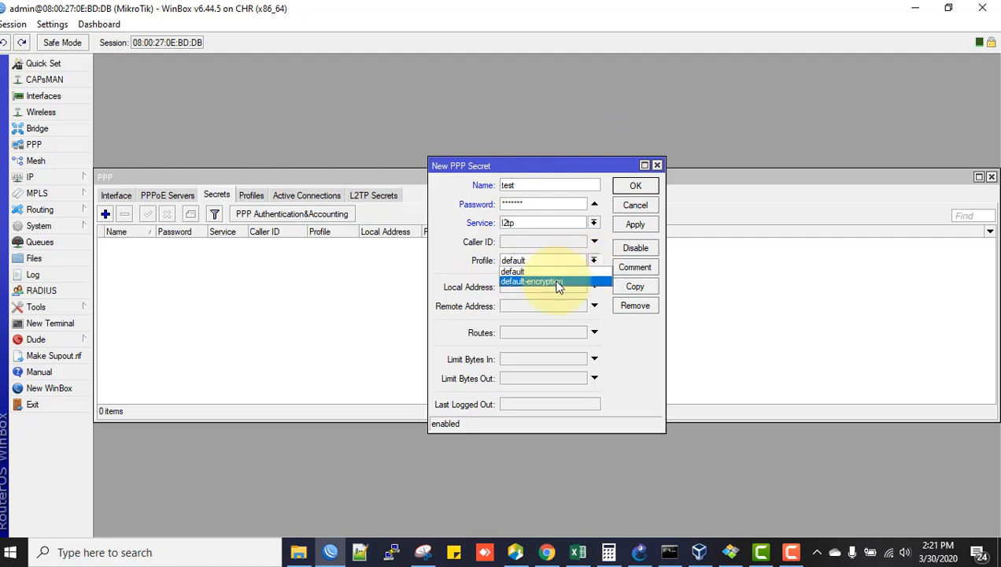
left_click(532, 281)
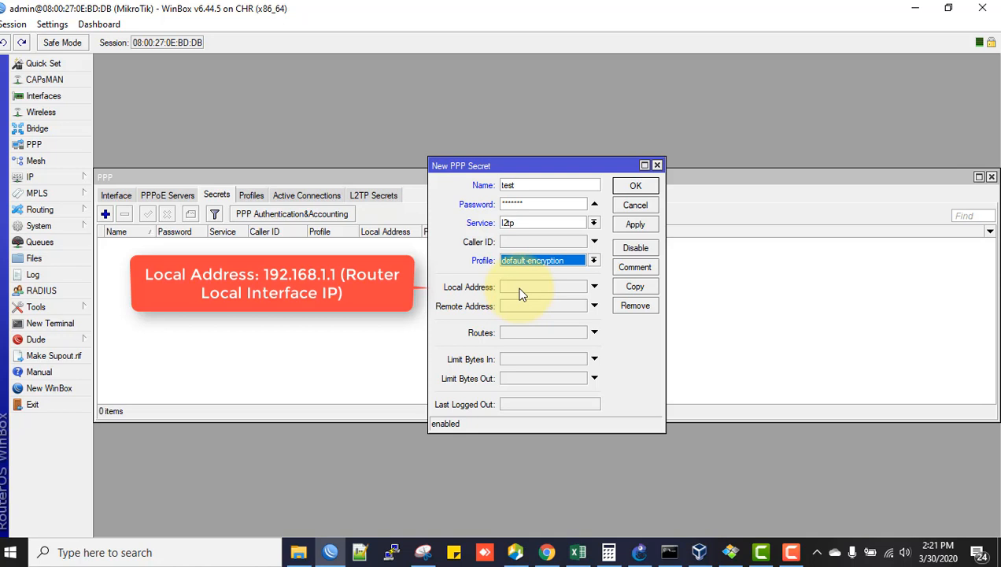
- Give the test secret local address 192.168.1.1 and remote address 192.168.1.241 and apply it
left_click(543, 286)
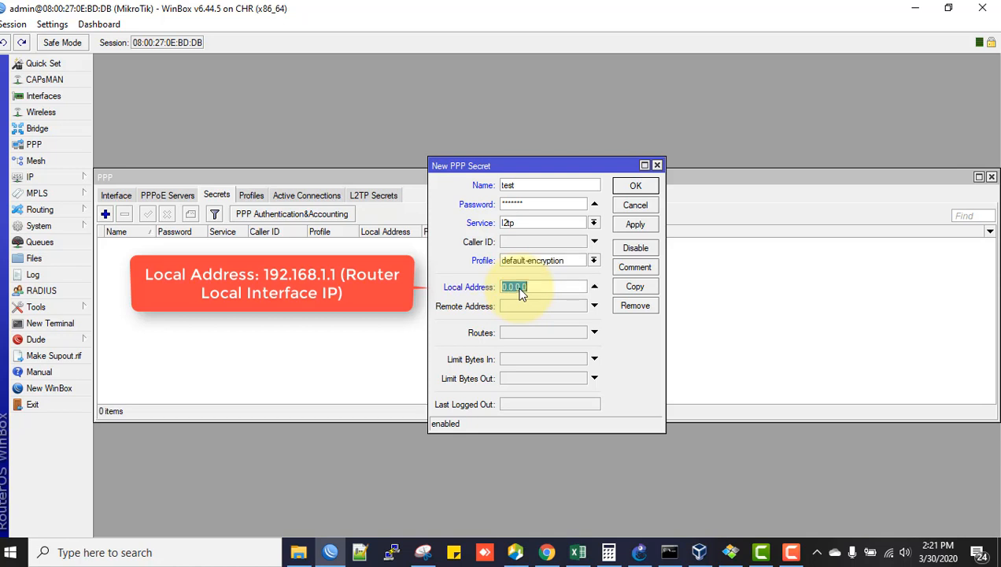
type("1")
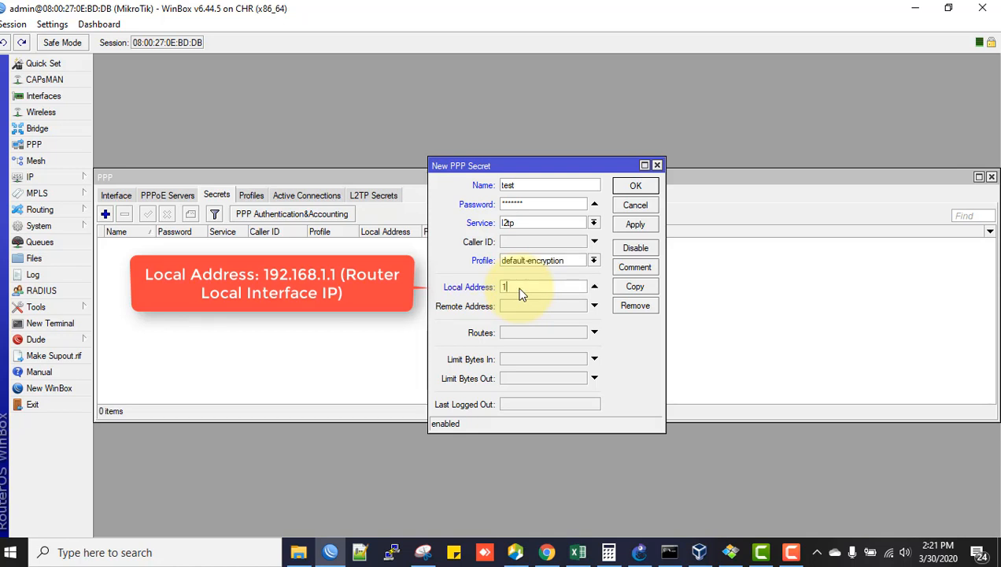
type("92")
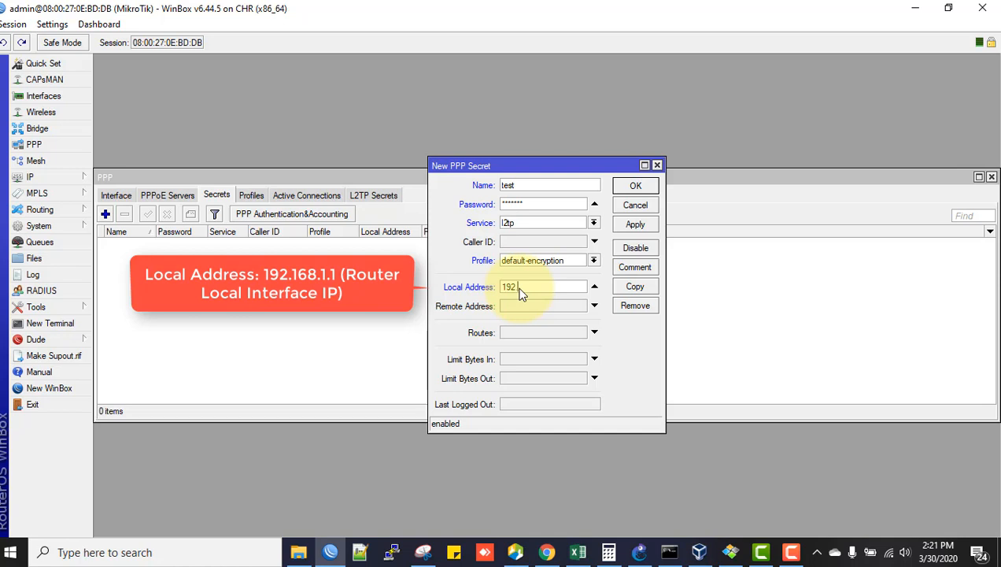
type("192.168.1.1")
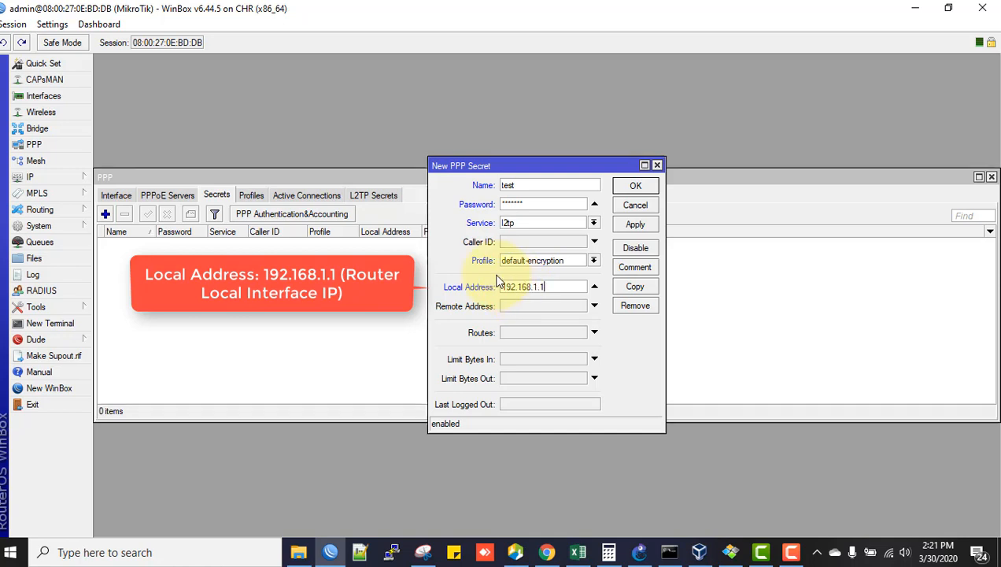
left_click(543, 306)
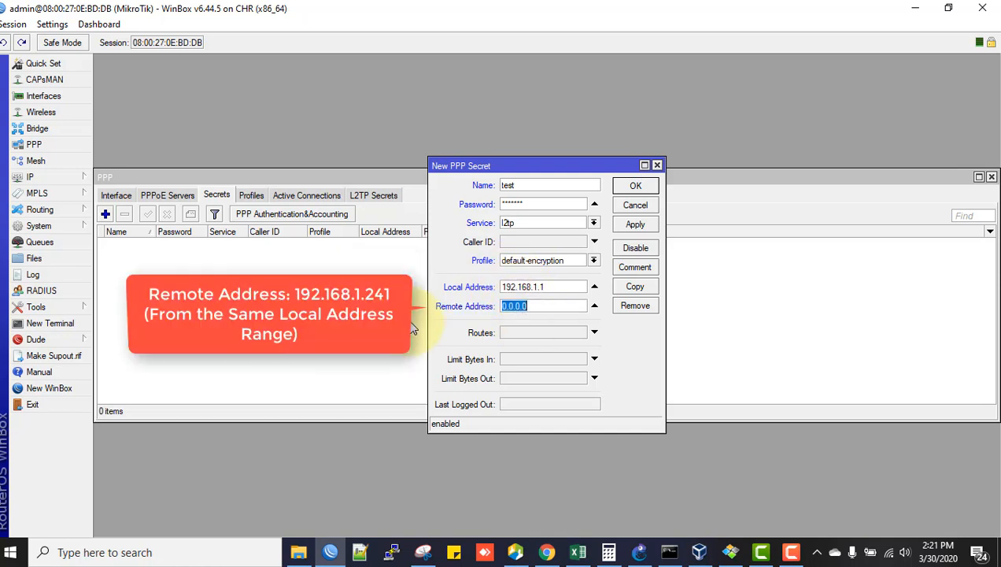
type("192.1")
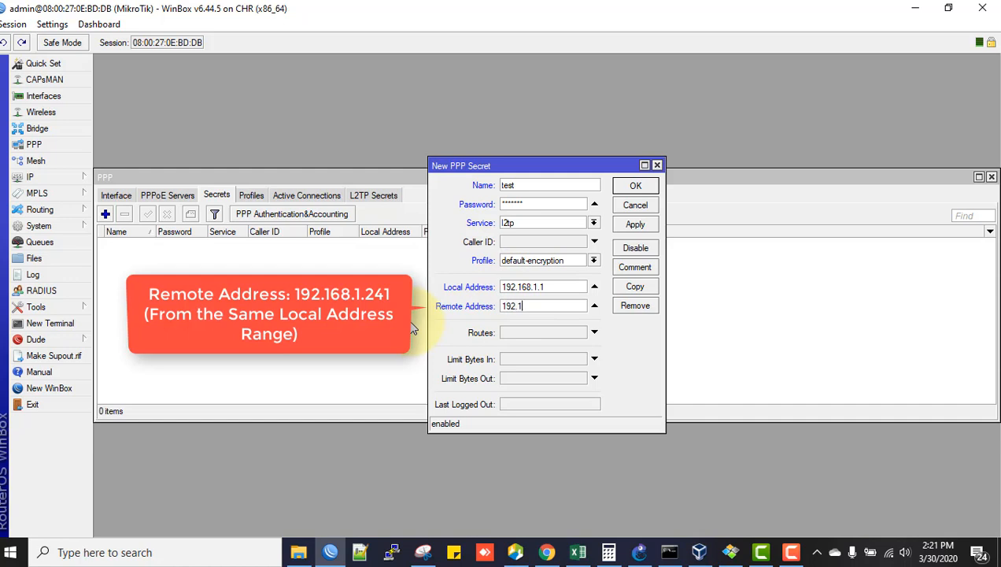
type(".1.241")
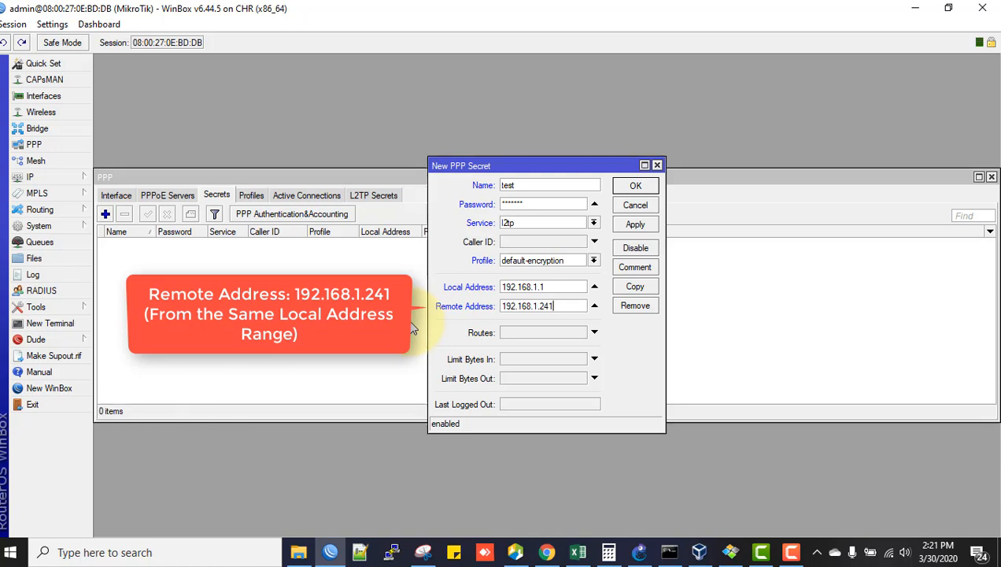
left_click(541, 286)
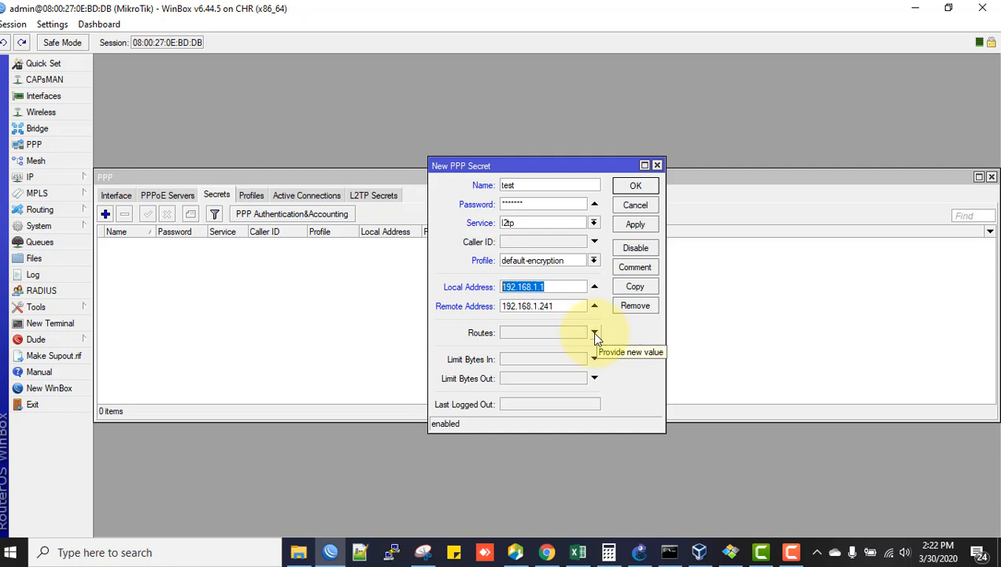
mouse_move(628, 233)
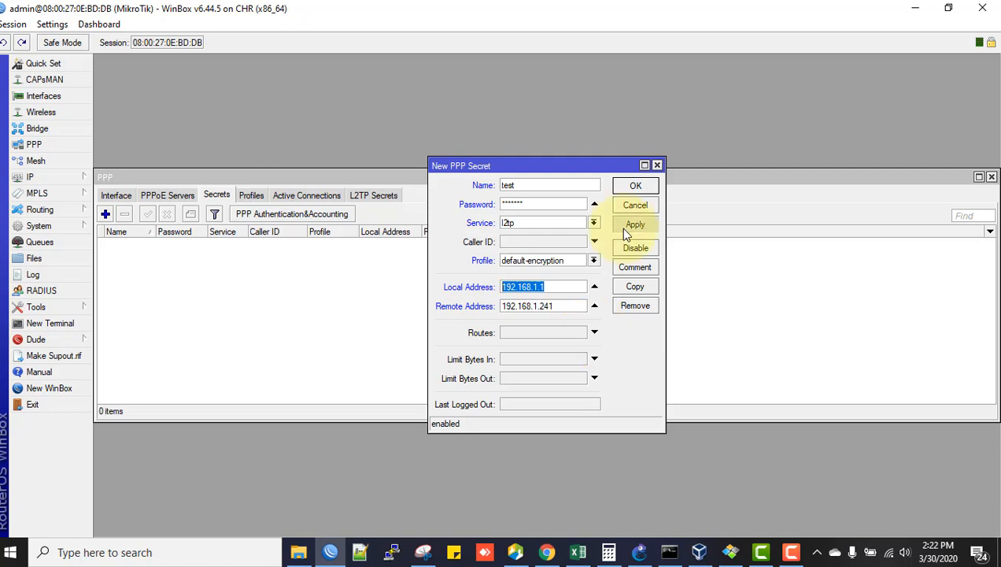
left_click(636, 223)
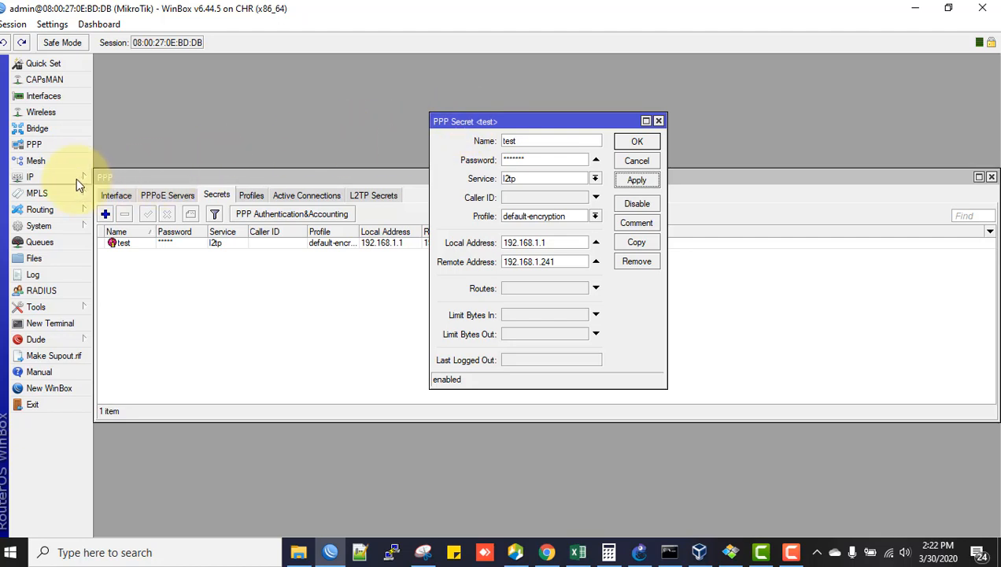
- Create an IP pool named L2TP-POOL with an address range ending at 192.168.1.254 and save it
left_click(30, 176)
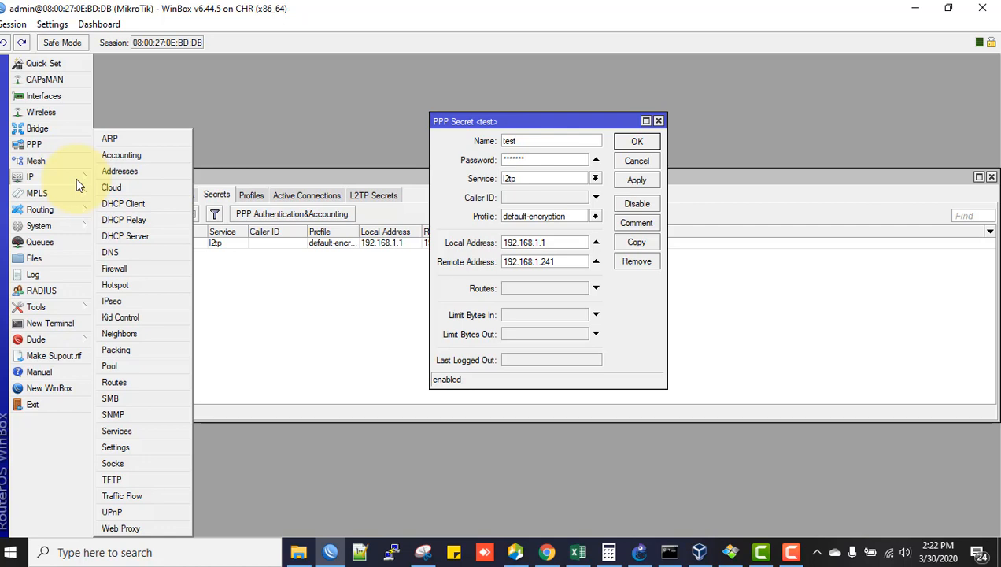
left_click(109, 365)
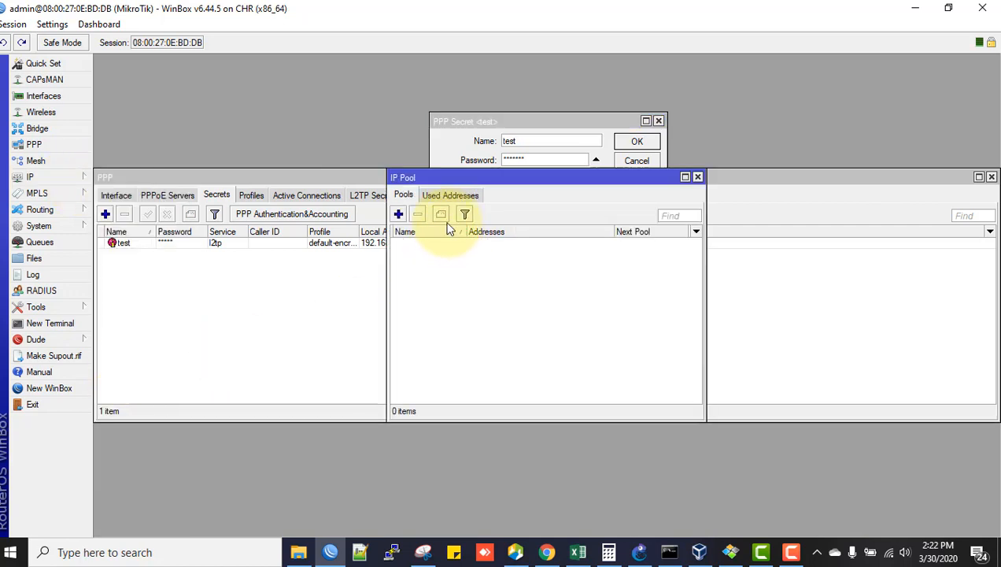
left_click(398, 214)
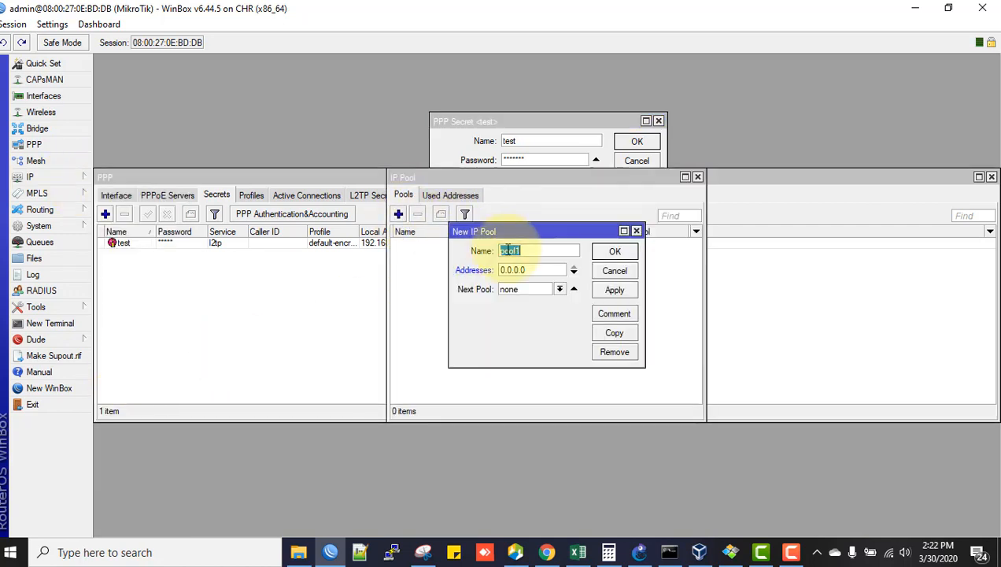
type("L2TP-POOL")
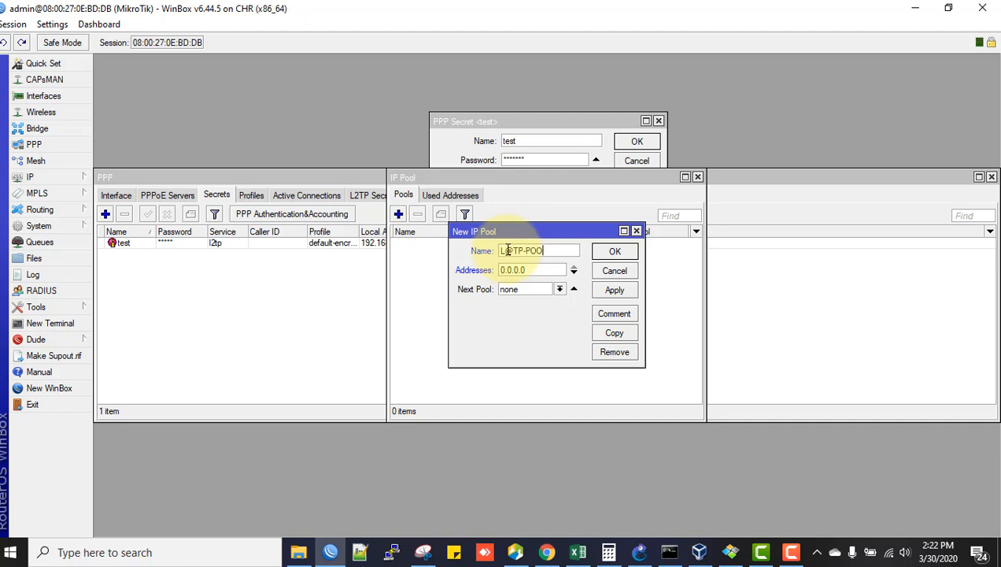
left_click(532, 269)
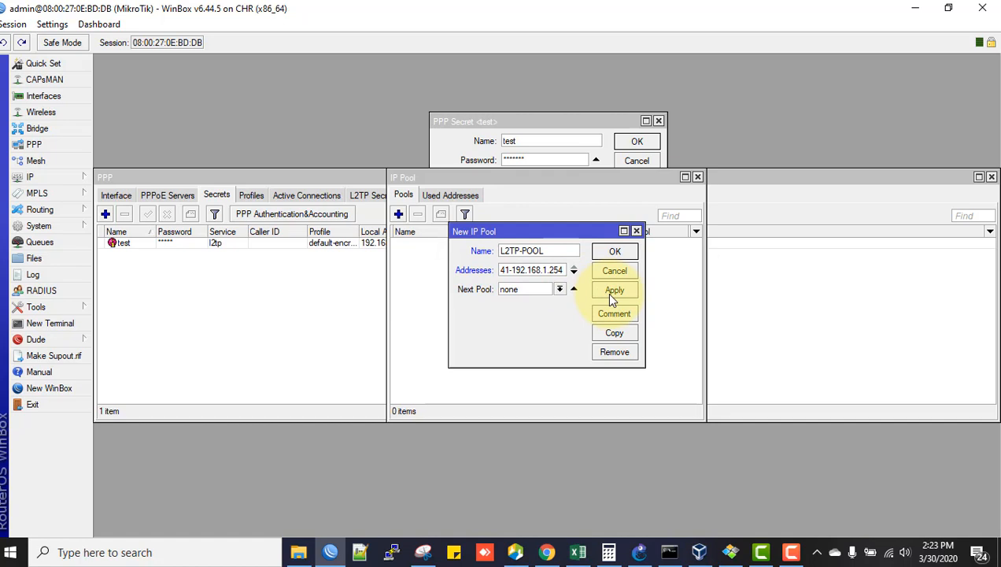
left_click(637, 250)
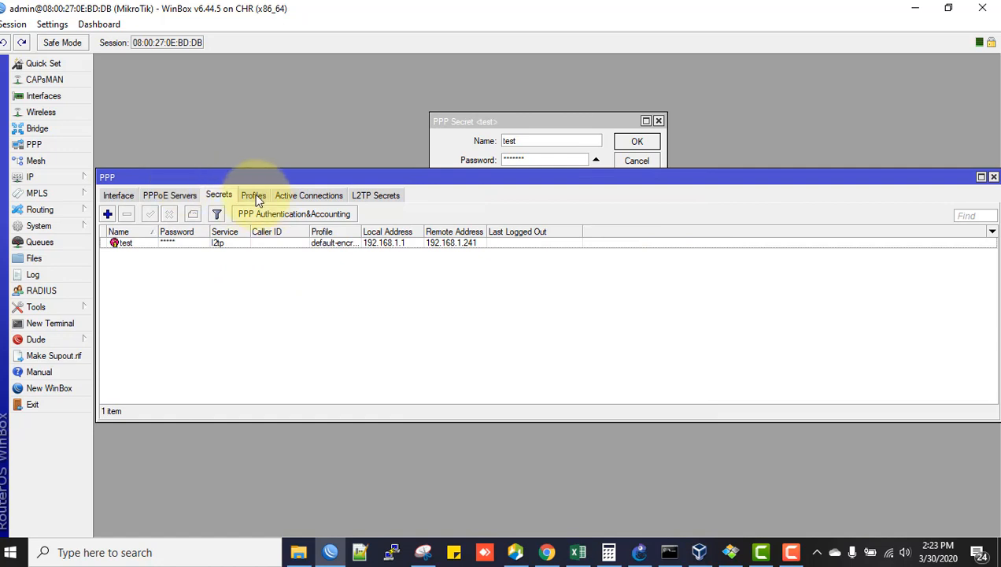
- Add PPP profile L2TP-Profile with local address 192.168.1.1, remote address L2TP-POOL and DNS 8.8.8.8
left_click(254, 196)
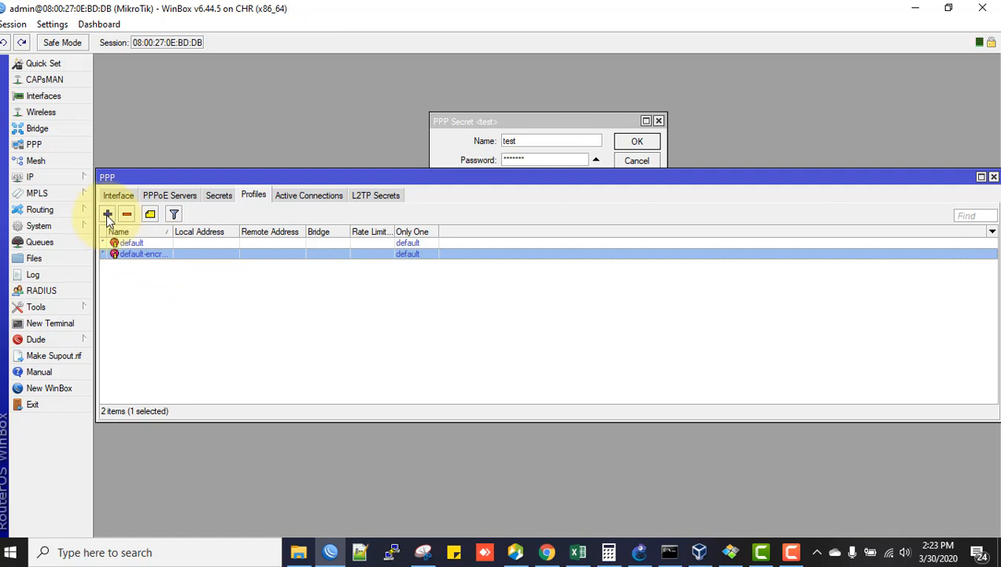
left_click(107, 214)
type("L")
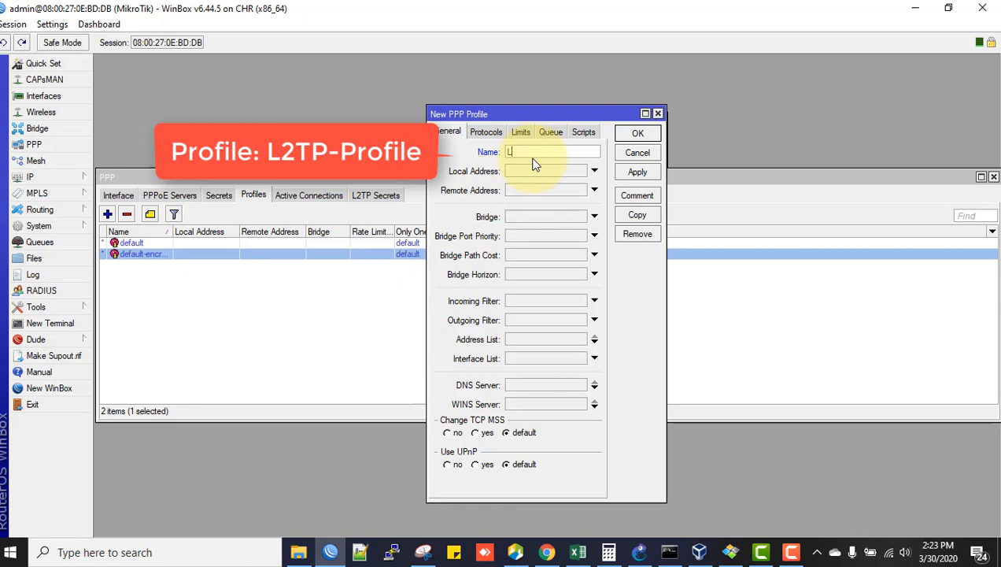
type("2TP-Profile")
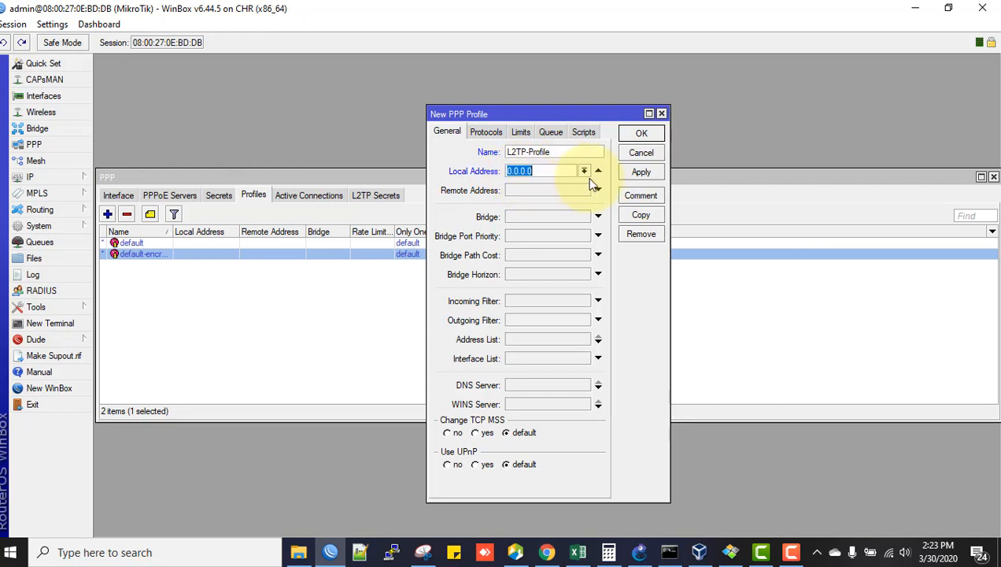
type("192.168.1.1")
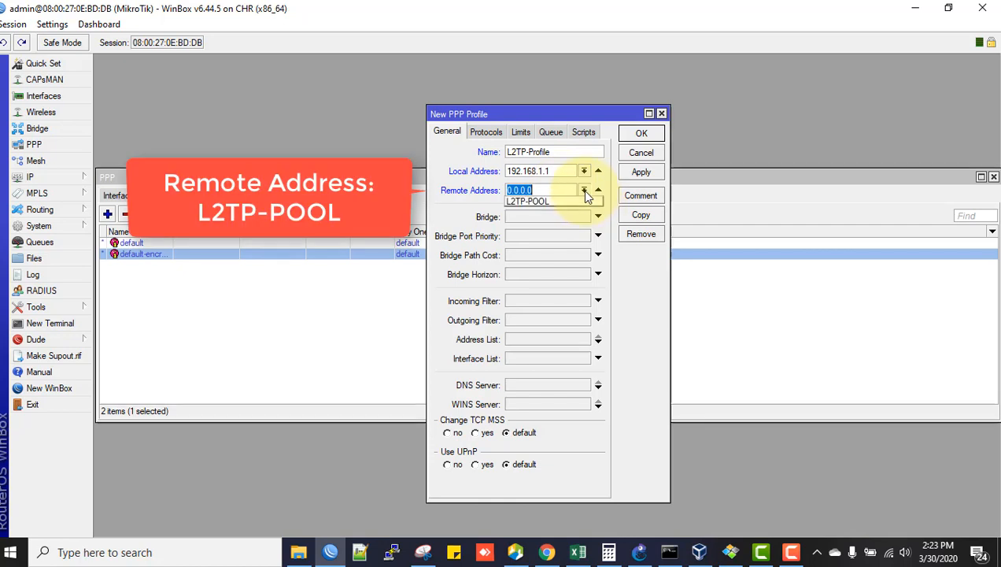
left_click(528, 202)
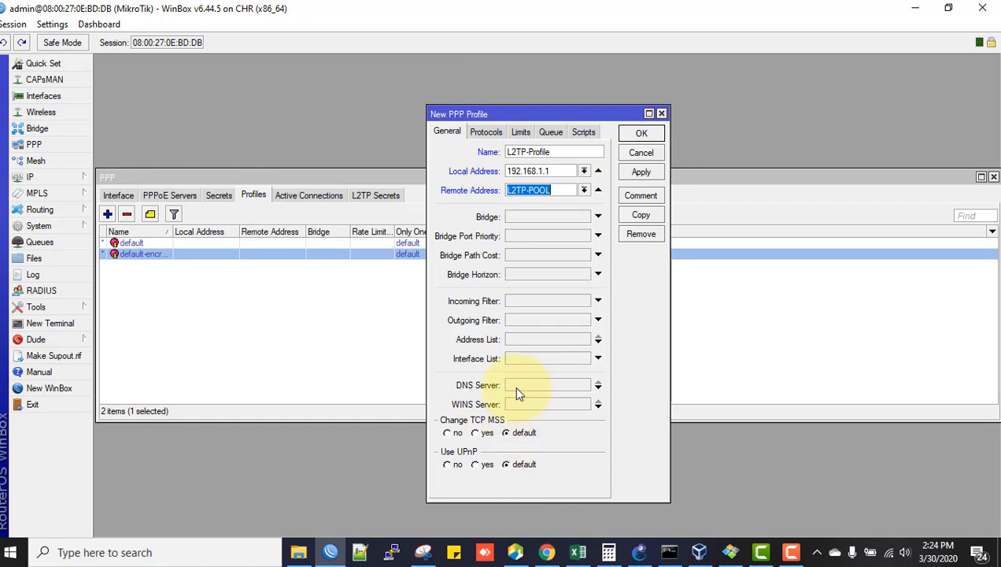
type("8.8.8.8")
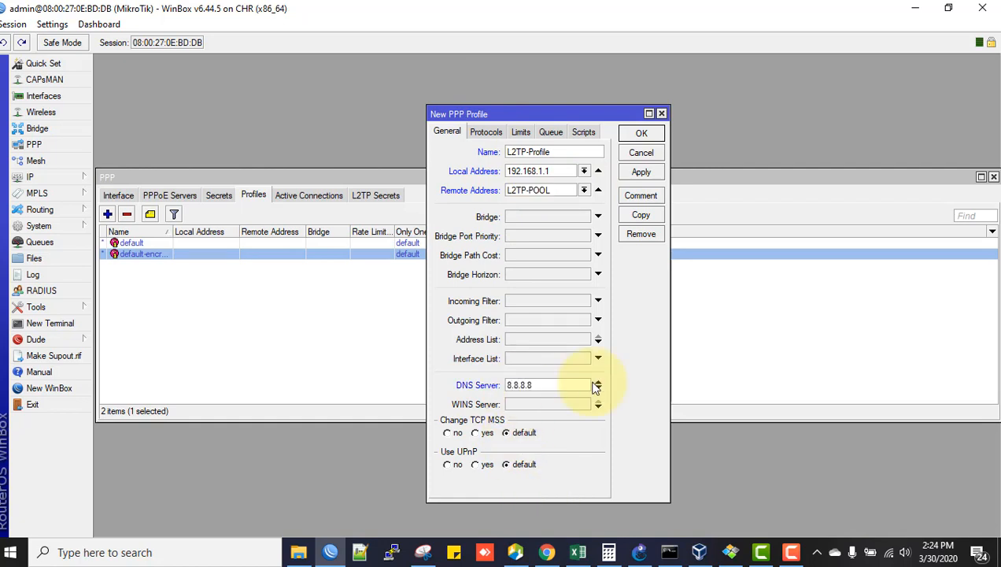
mouse_move(464, 165)
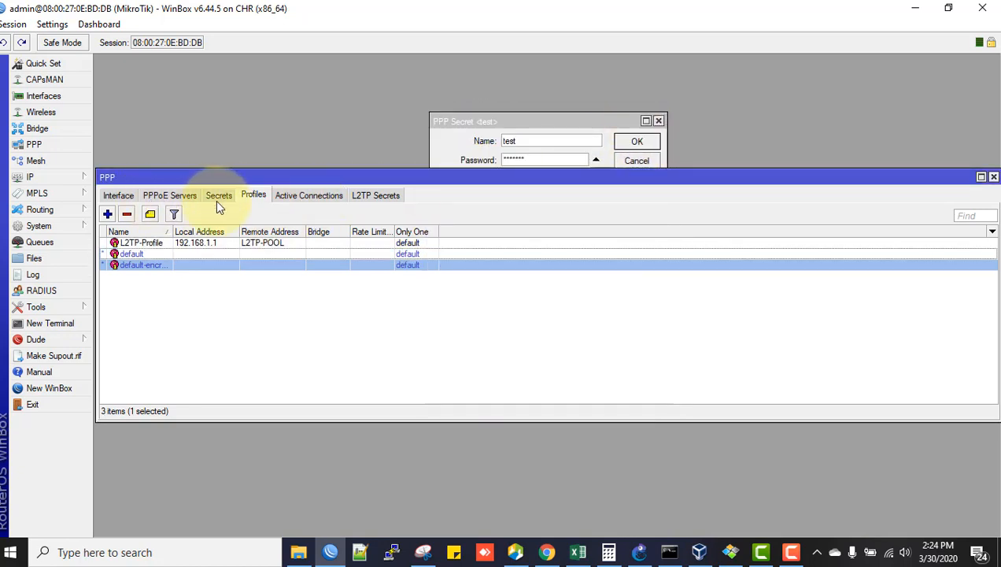
- Add a second PPP secret named techie for l2tp using L2TP-Profile and save it
left_click(218, 195)
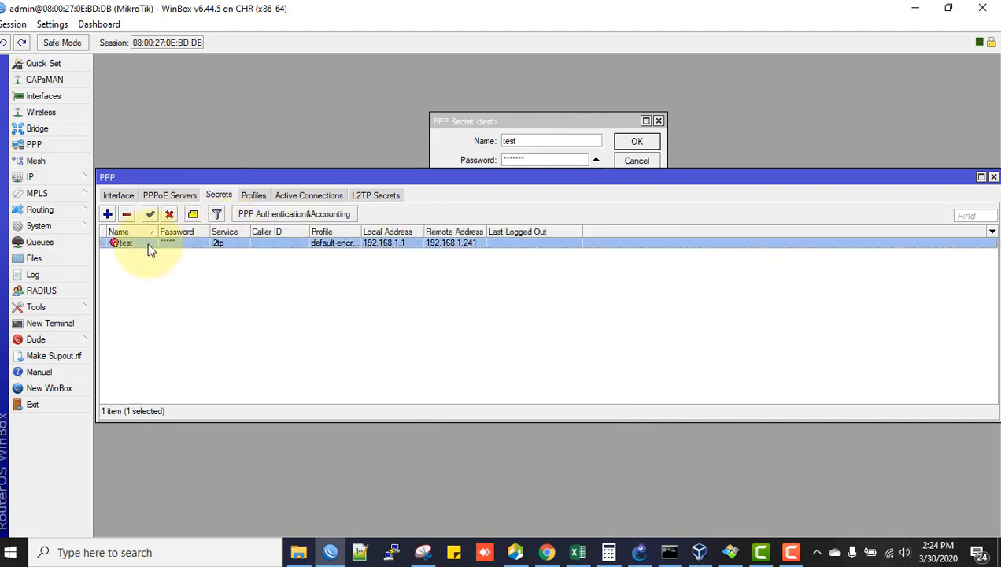
left_click(107, 214)
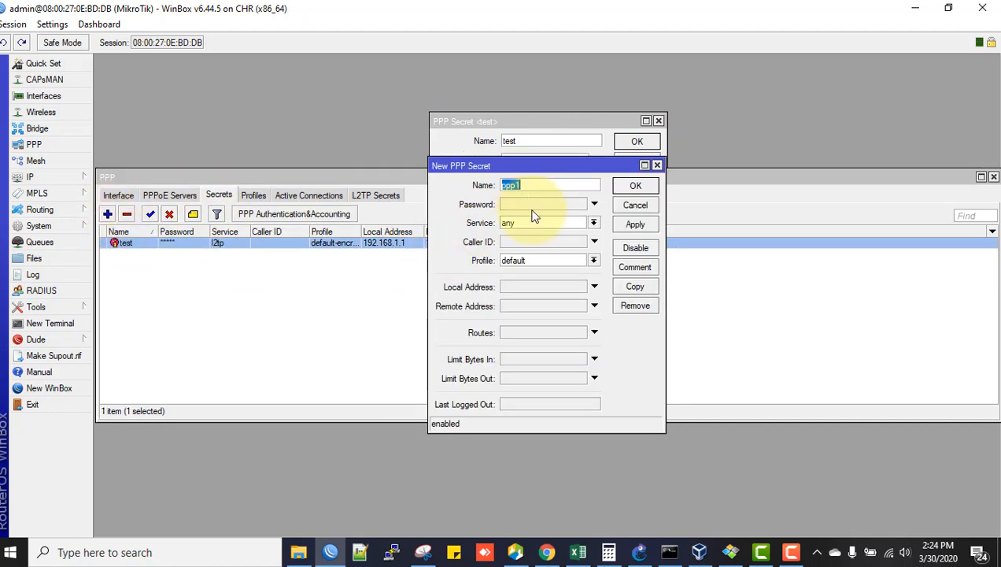
mouse_move(541, 217)
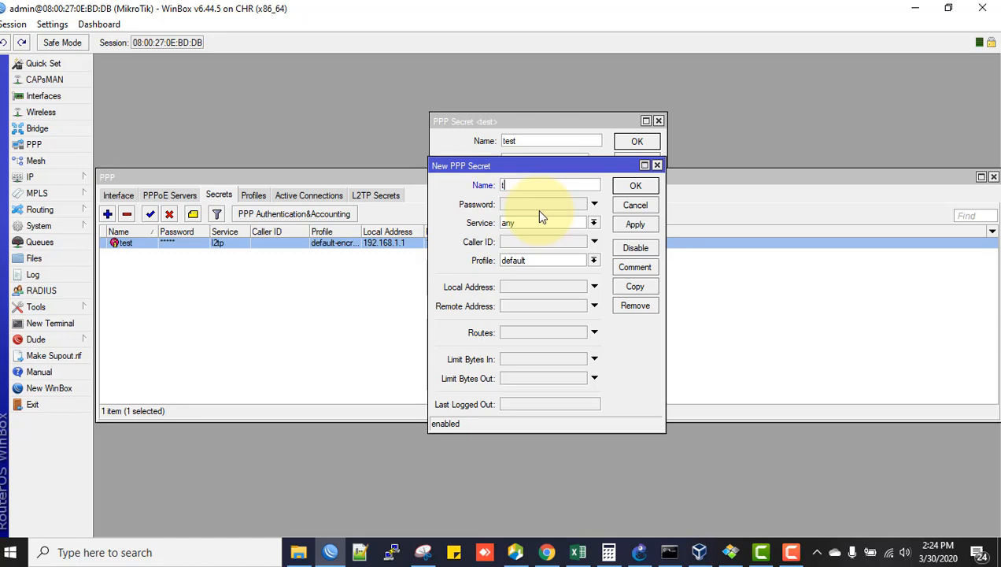
type("techie")
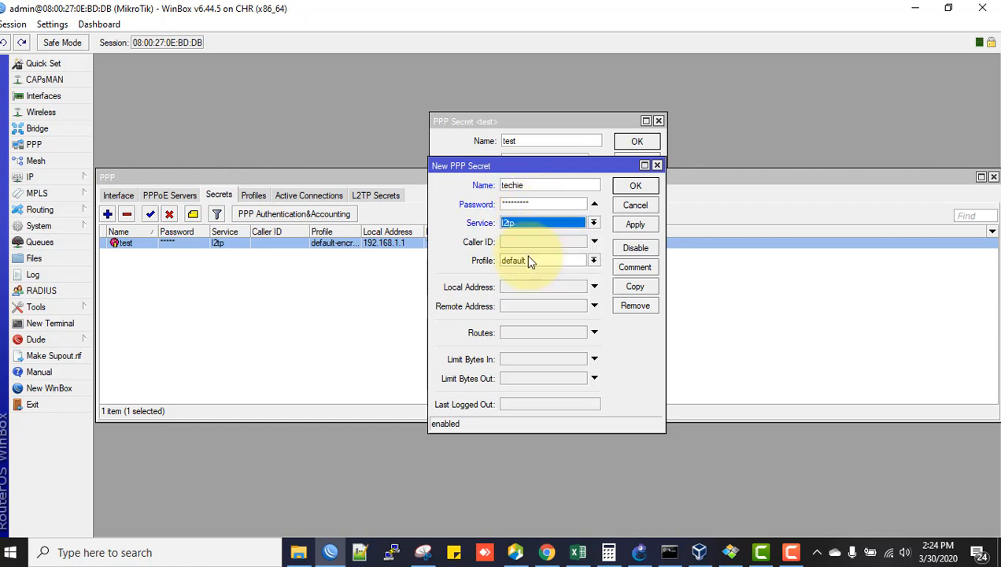
left_click(594, 260)
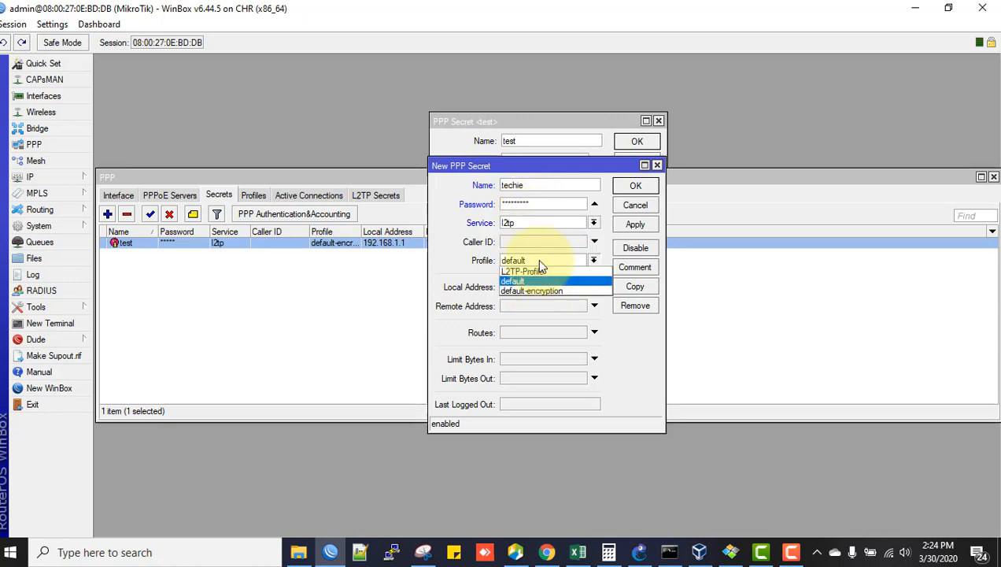
left_click(526, 270)
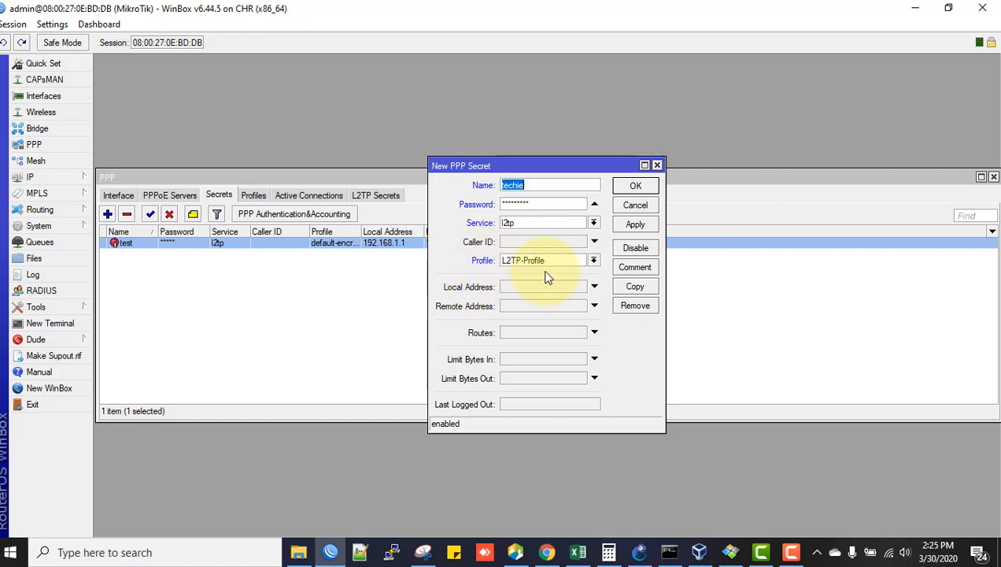
mouse_move(456, 324)
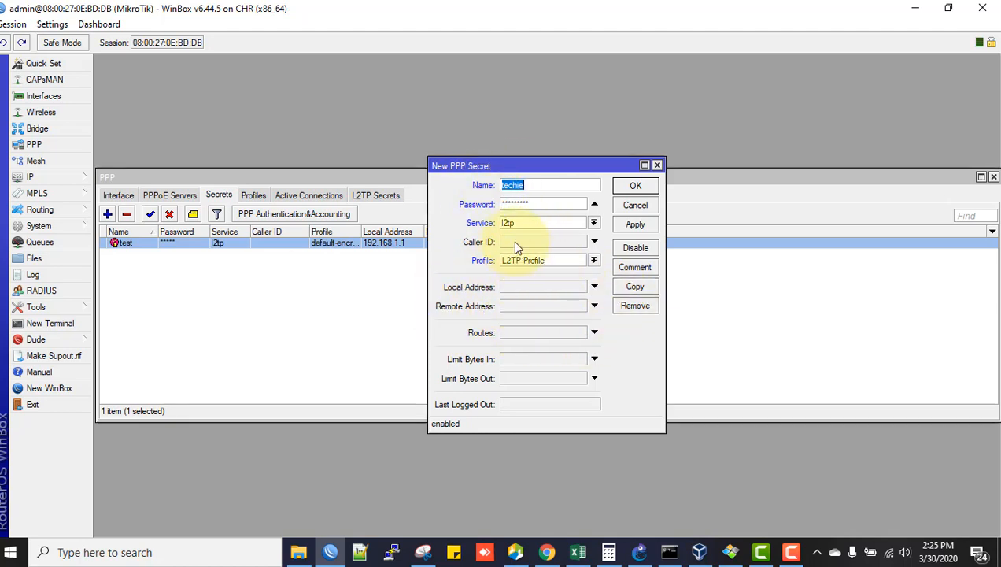
mouse_move(538, 276)
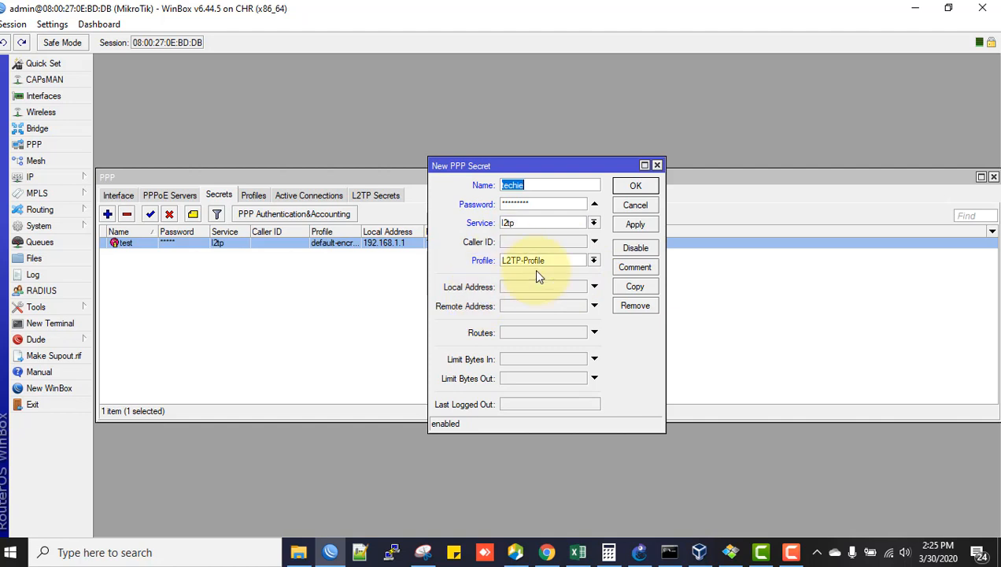
left_click(634, 185)
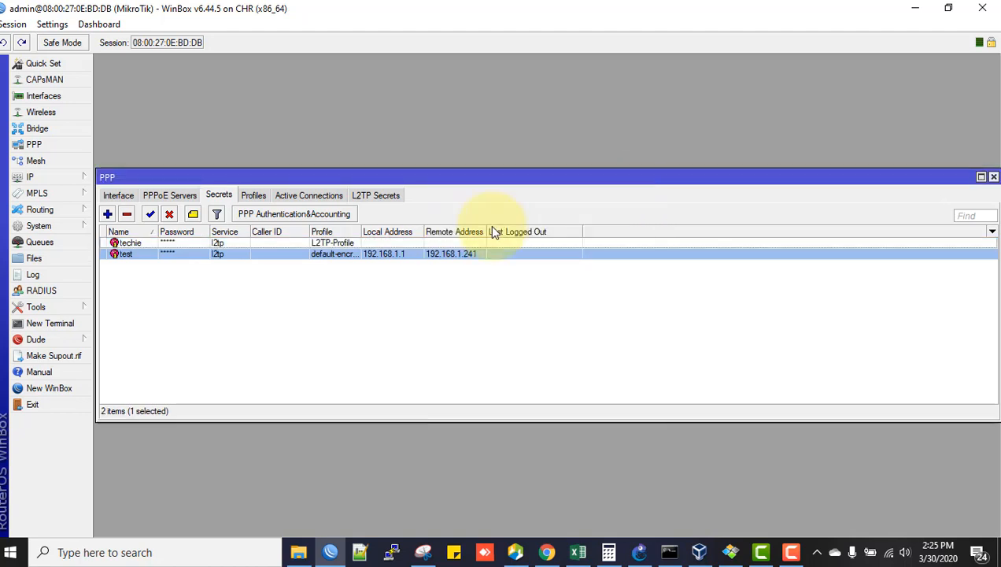
- Review the test secret's local 192.168.1.1 and remote 192.168.1.241 addresses, then bring up Windows Settings
double_click(126, 253)
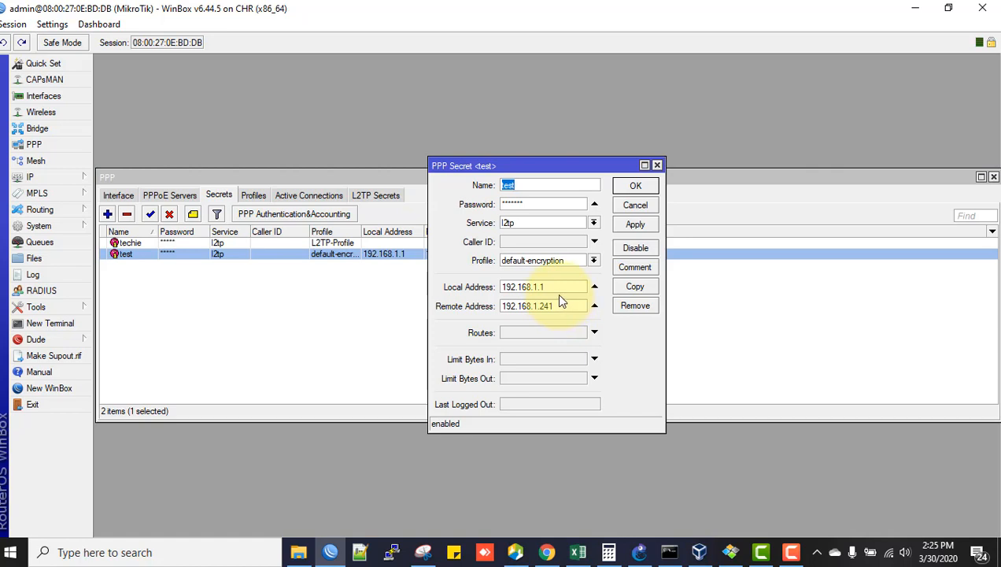
left_click(543, 286)
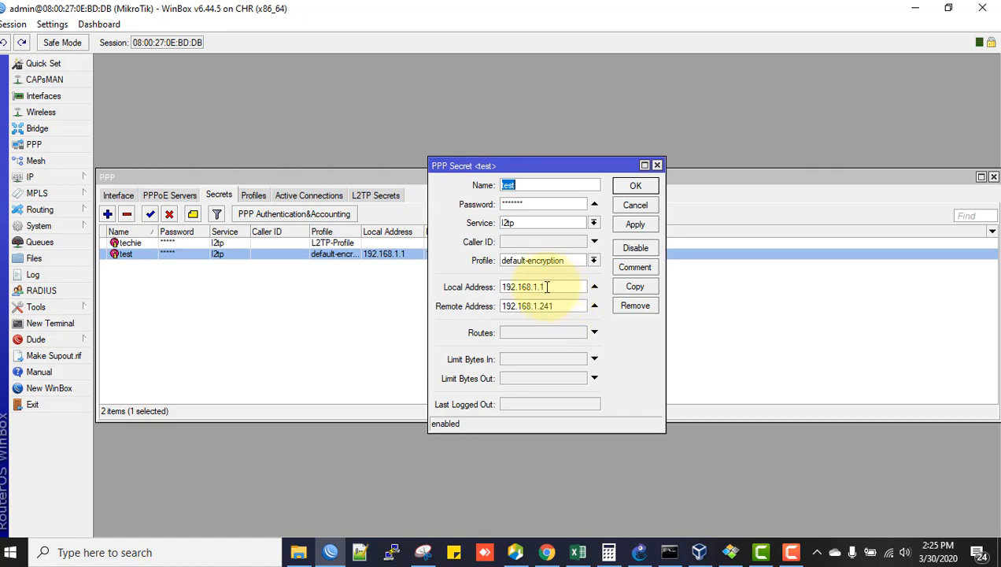
double_click(526, 286)
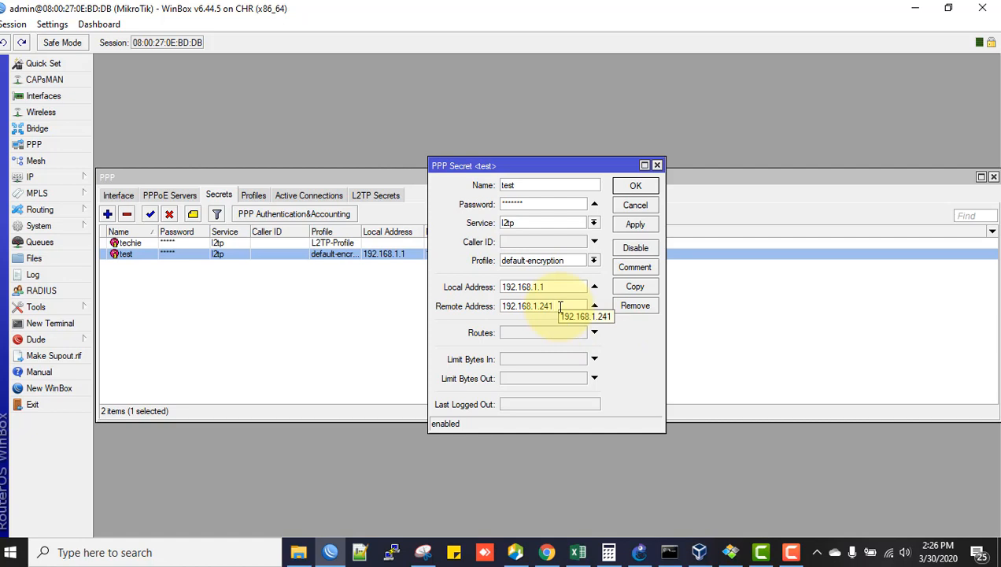
mouse_move(615, 355)
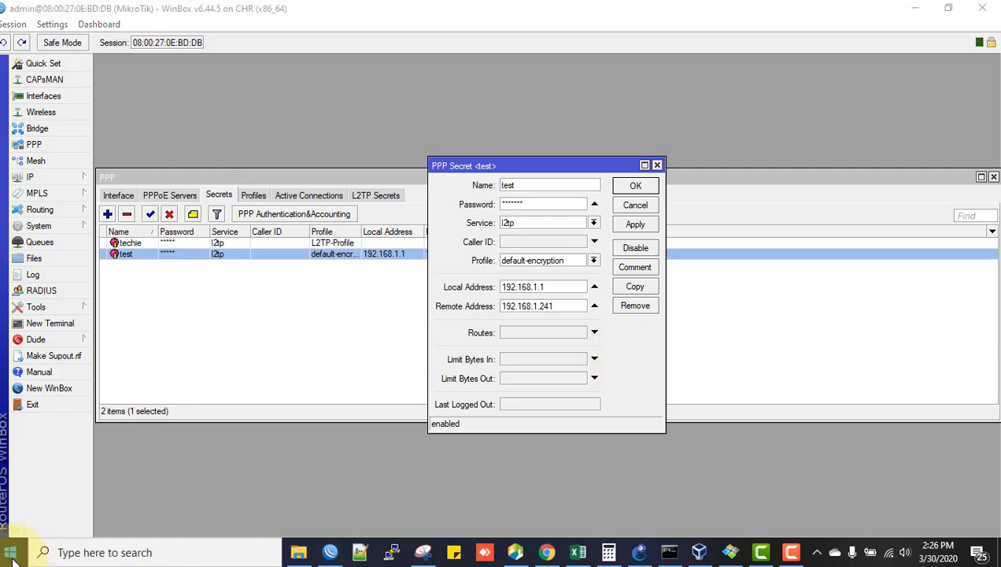
mouse_move(11, 547)
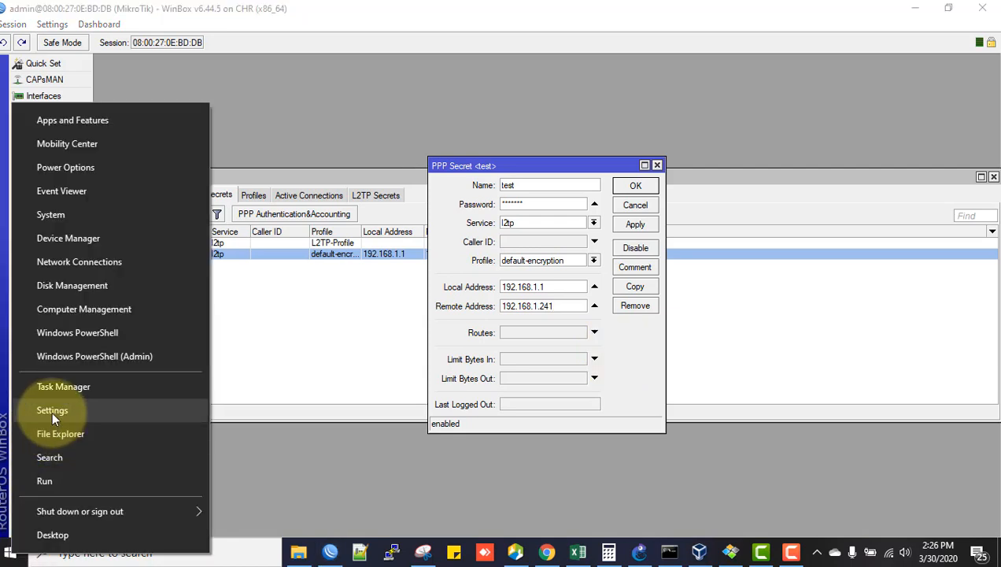
left_click(52, 409)
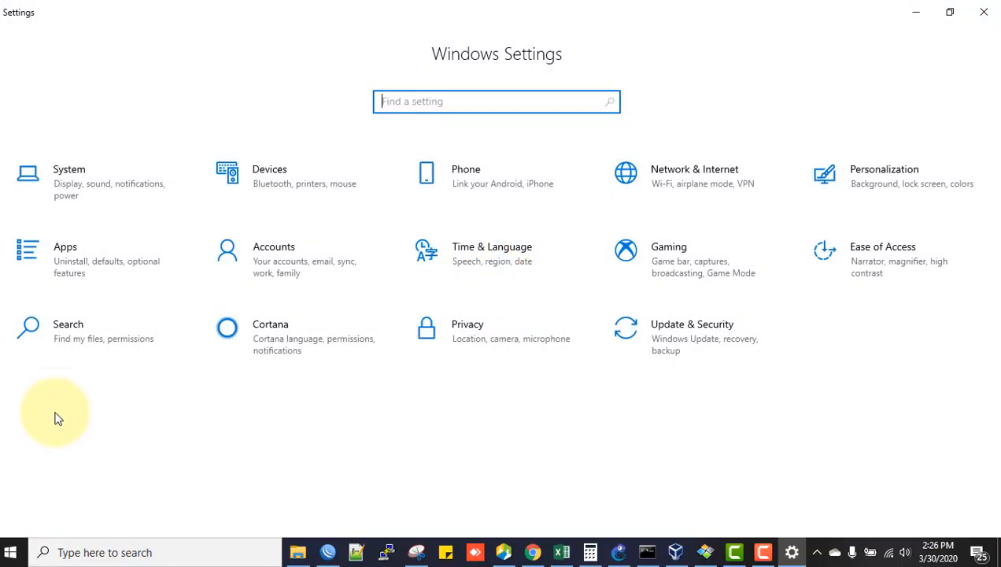
mouse_move(718, 186)
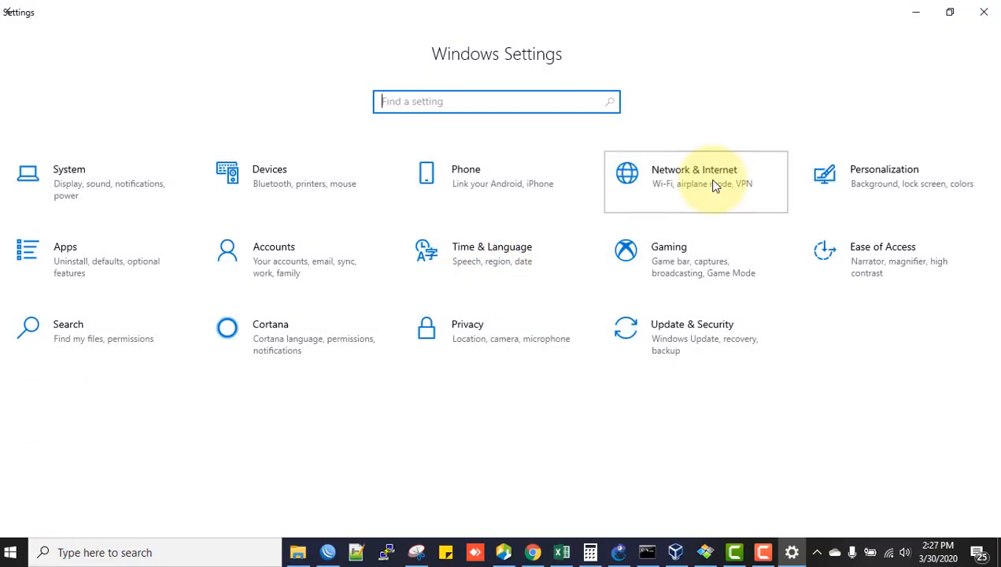
- Start a Windows built-in VPN connection named TECHIE-VPN with server address 192.168.137.2
left_click(695, 181)
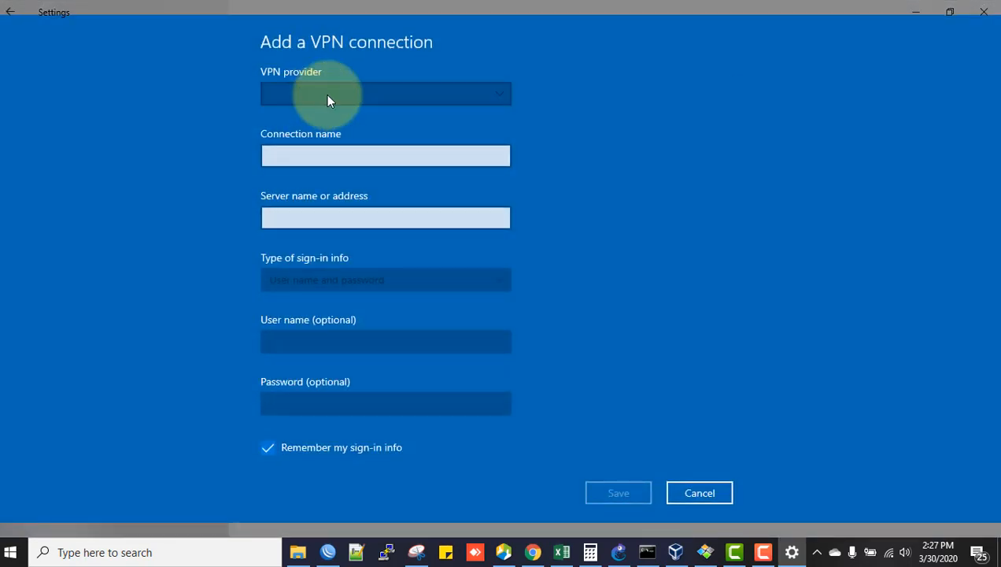
left_click(384, 95)
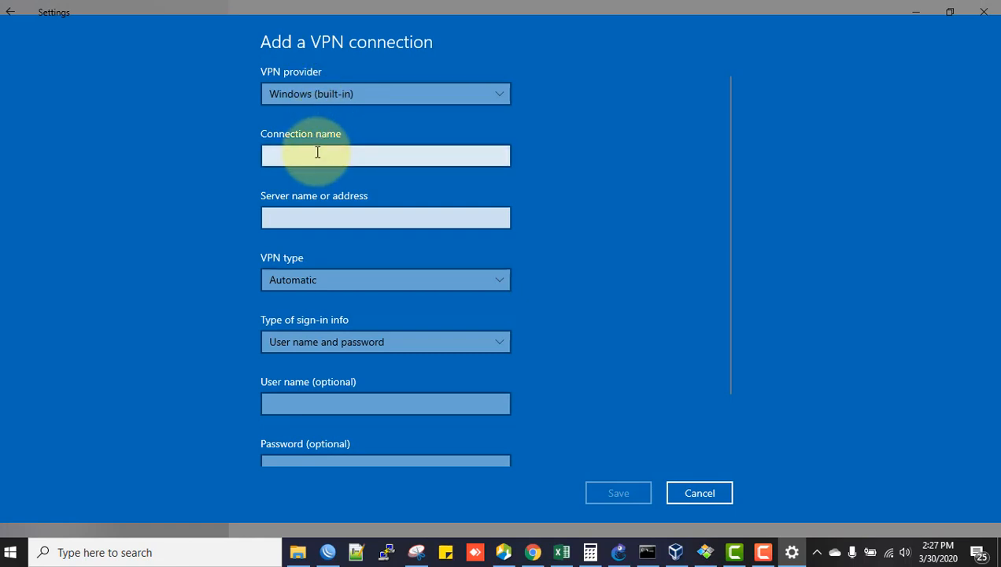
left_click(318, 155)
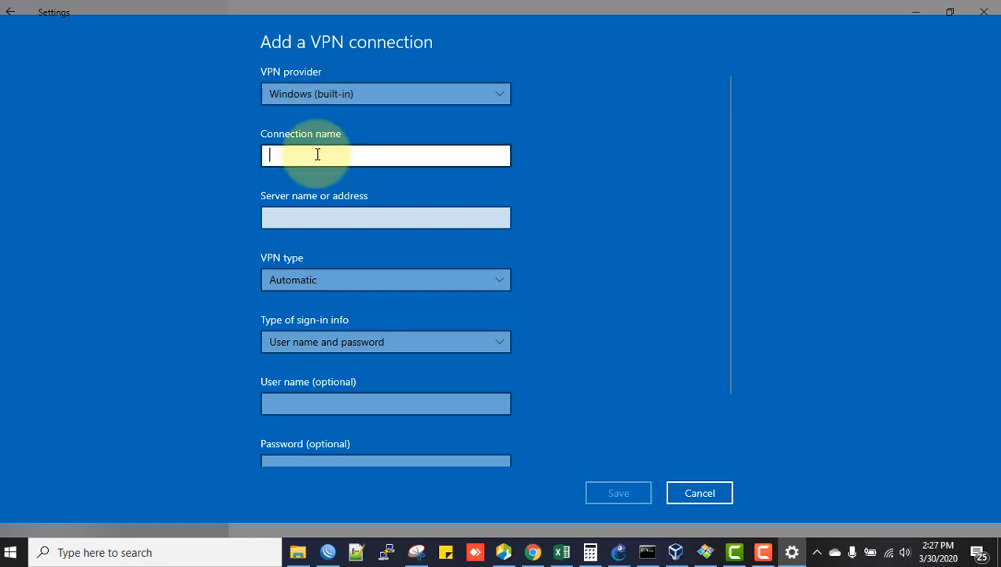
type("TECHIE-VPN")
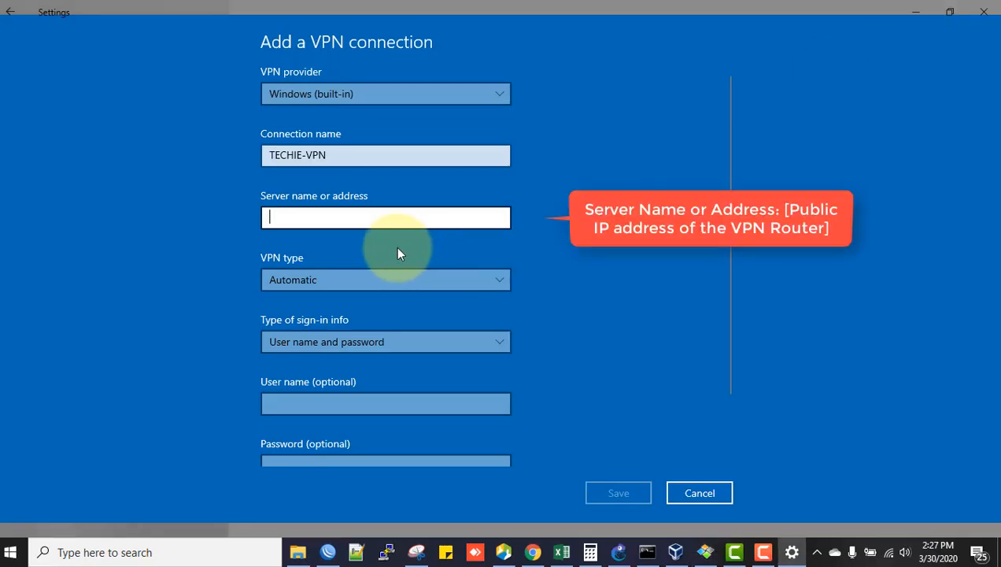
type("192.168.137.2")
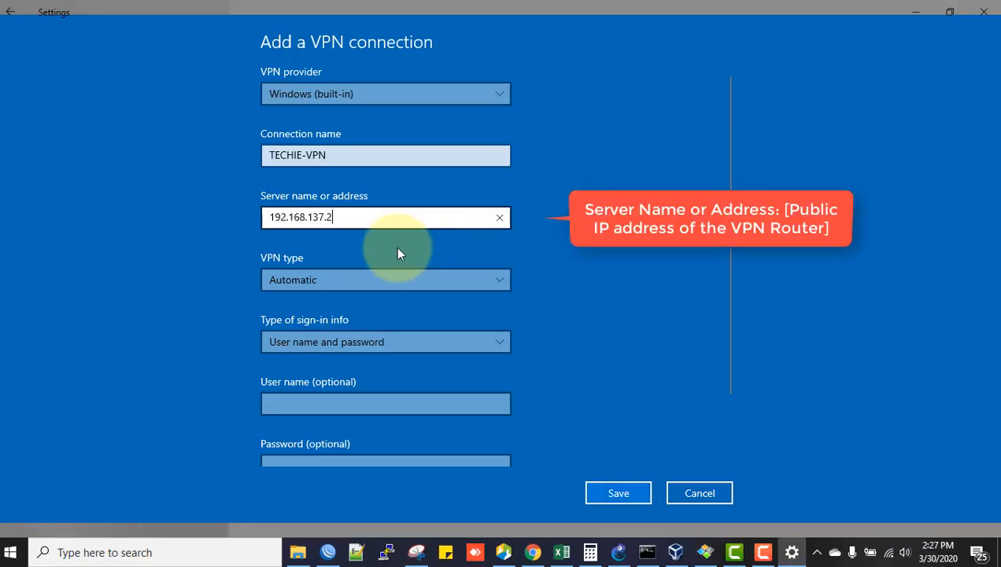
- Set the VPN type to L2TP/IPsec with pre-shared key, enter user test and password, and save TECHIE-VPN
left_click(384, 280)
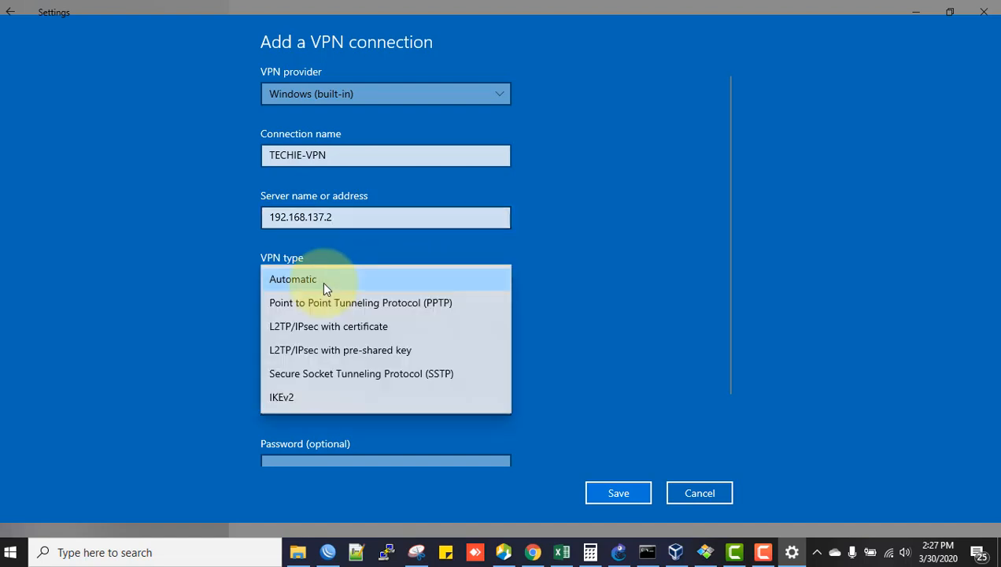
mouse_move(323, 289)
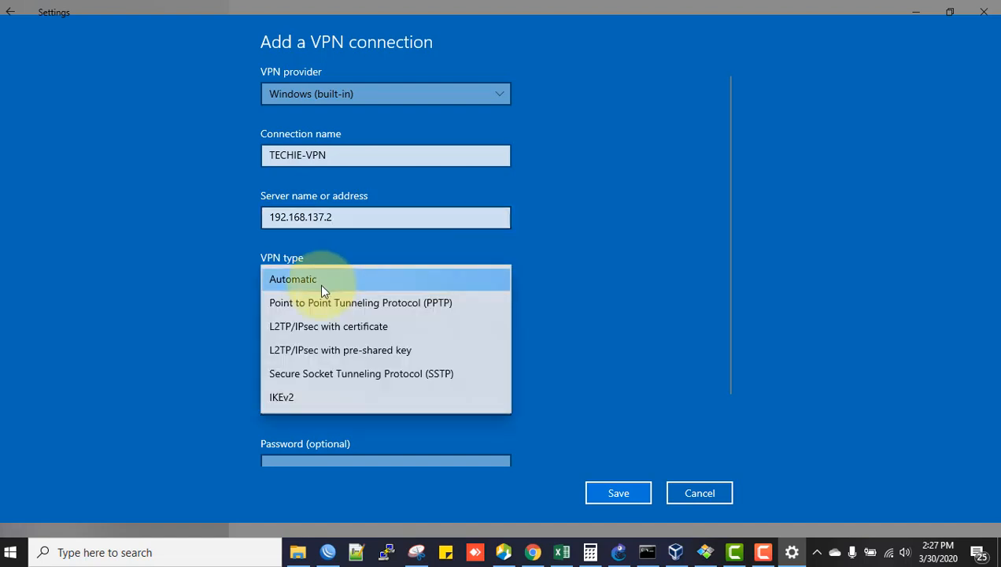
mouse_move(295, 335)
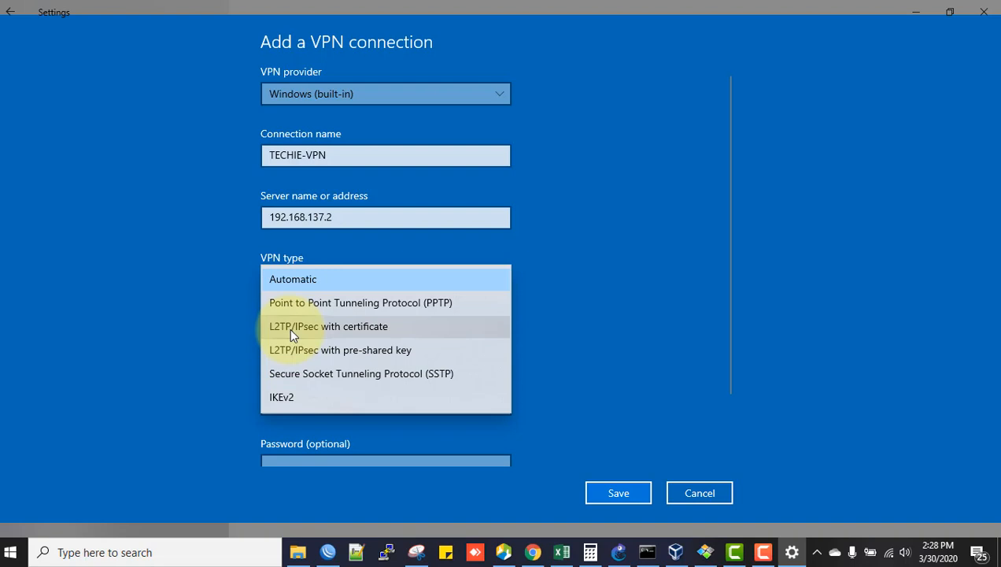
mouse_move(296, 357)
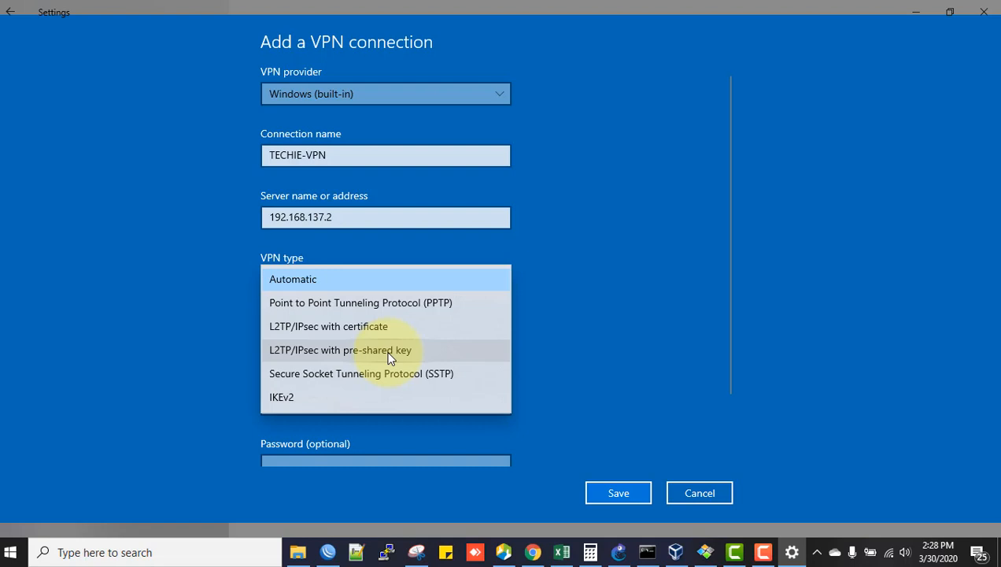
left_click(340, 350)
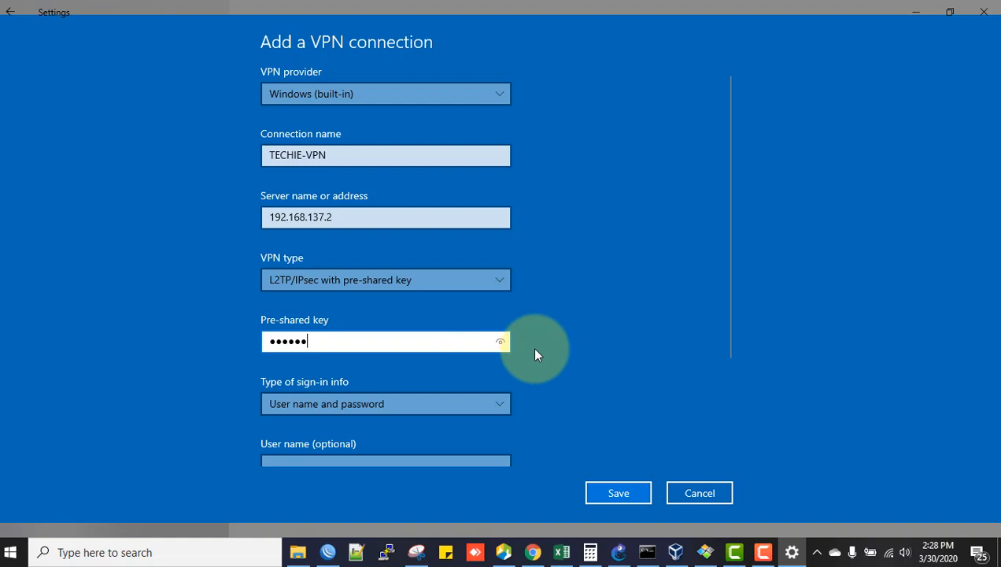
mouse_move(734, 261)
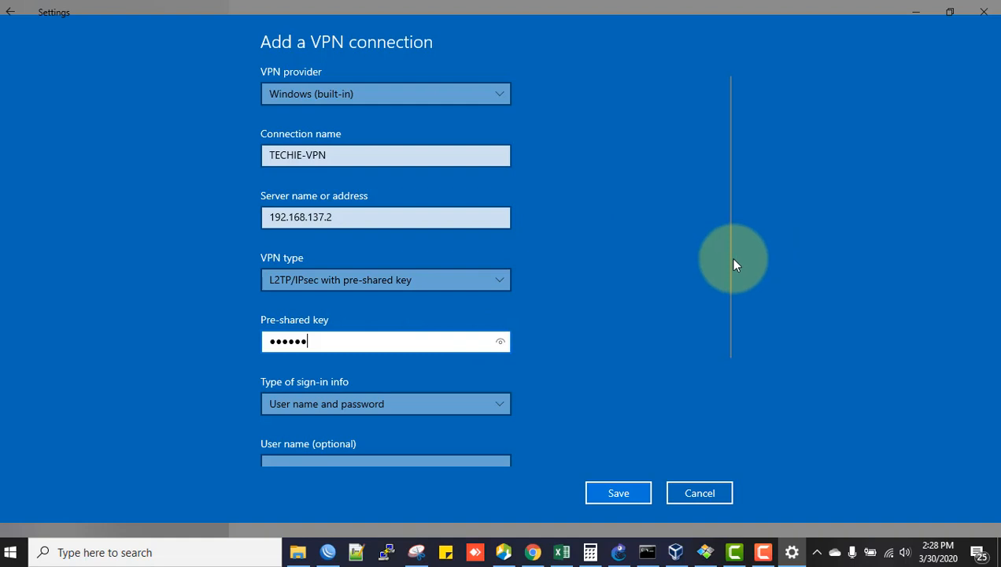
scroll("down", 3)
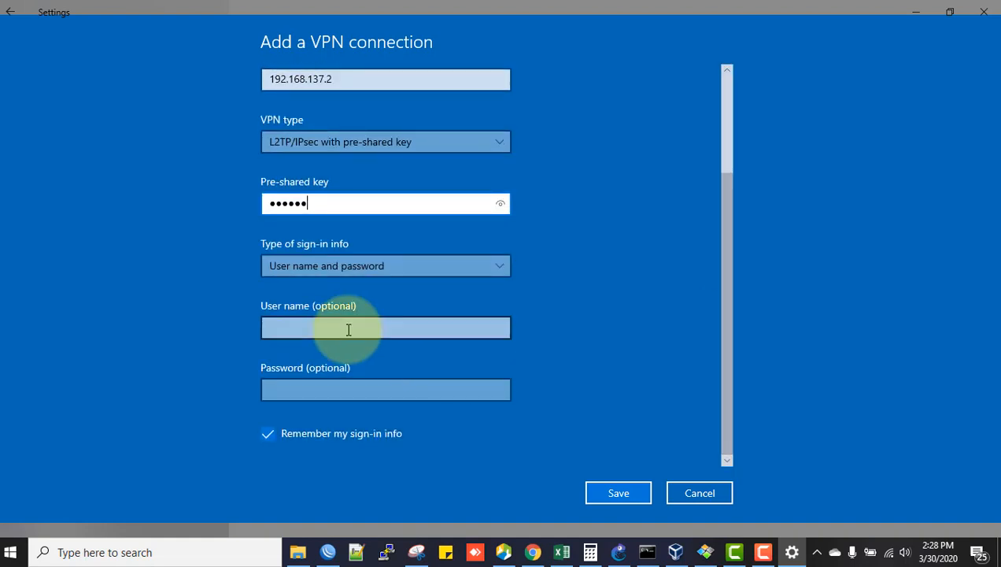
type("test")
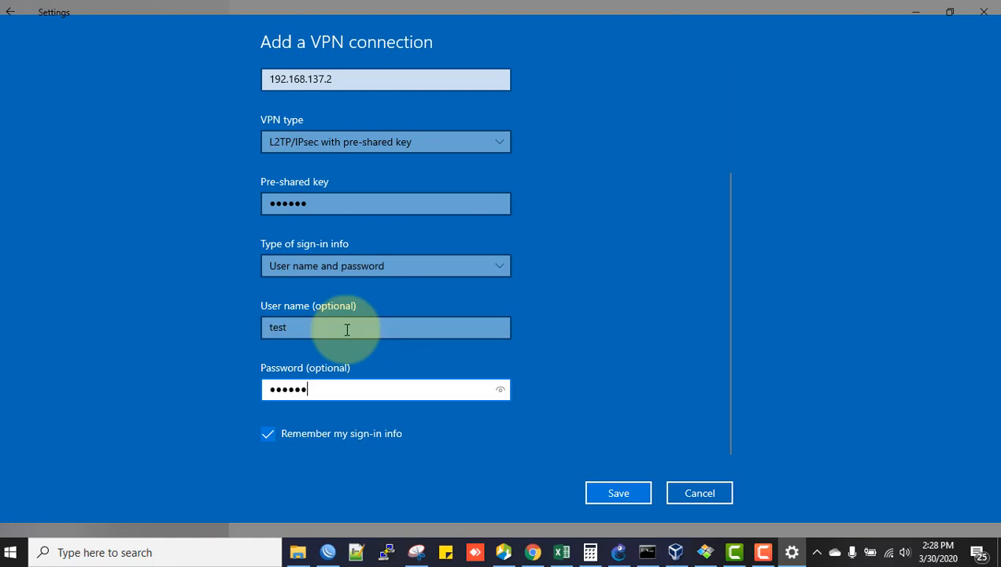
left_click(617, 491)
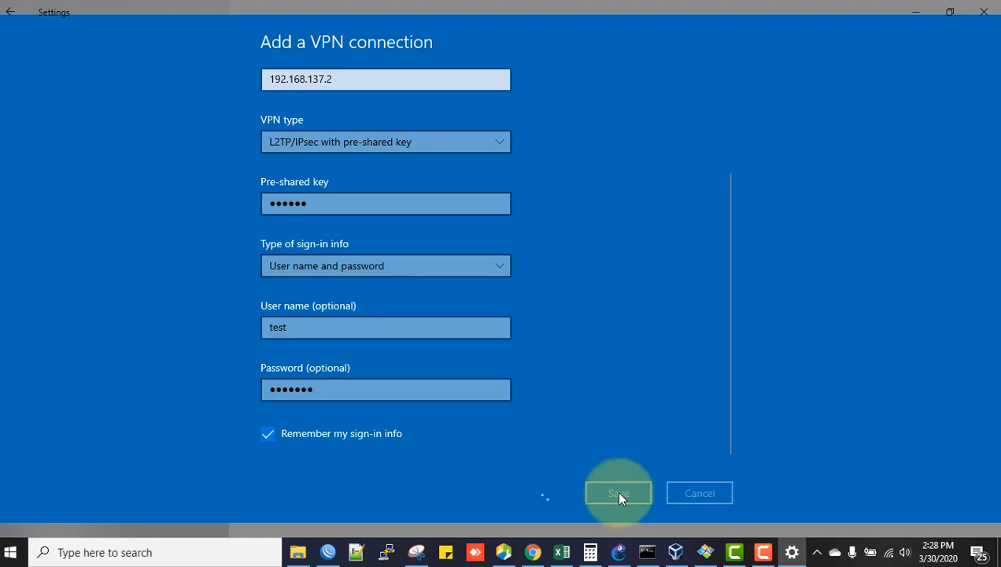
- Connect the TECHIE-VPN connection from the Windows VPN list
left_click(617, 493)
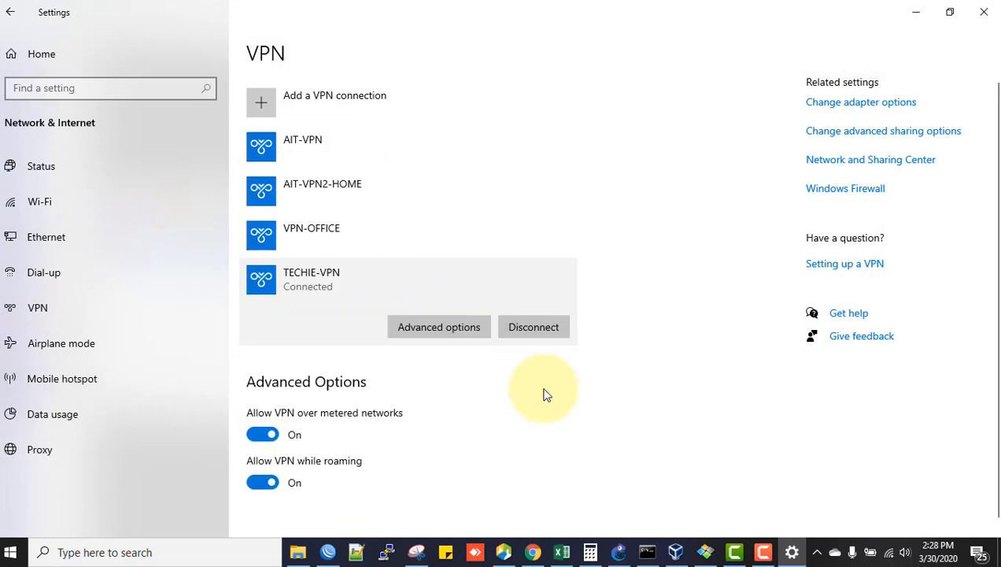
mouse_move(327, 299)
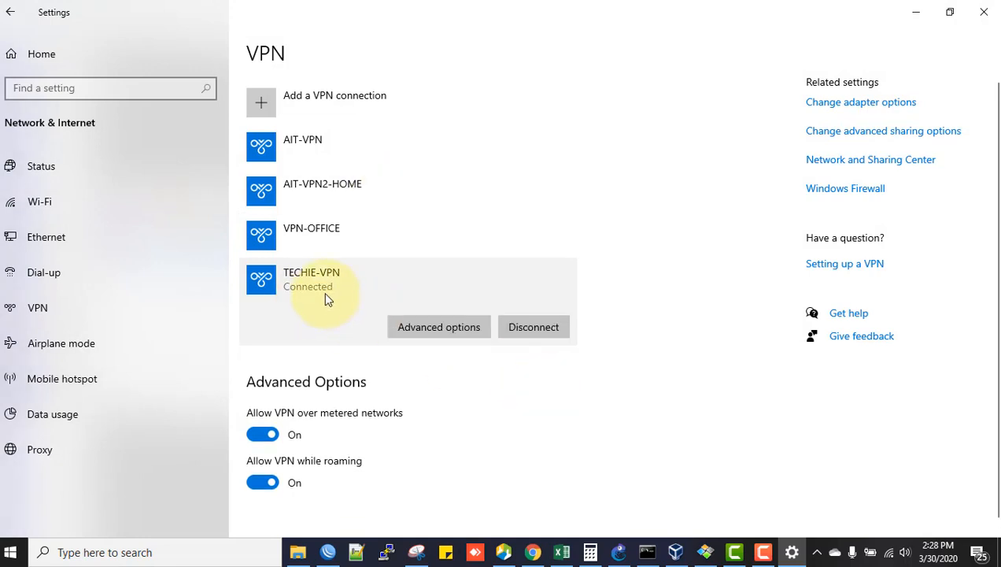
mouse_move(325, 553)
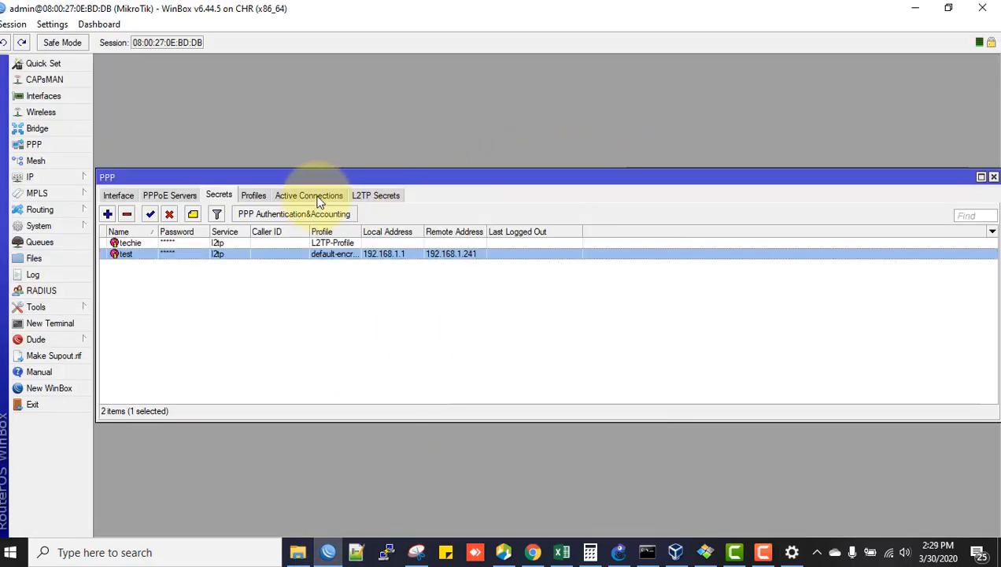
- View PPP active connections showing user test on l2tp with address 192.168.1.241
left_click(309, 195)
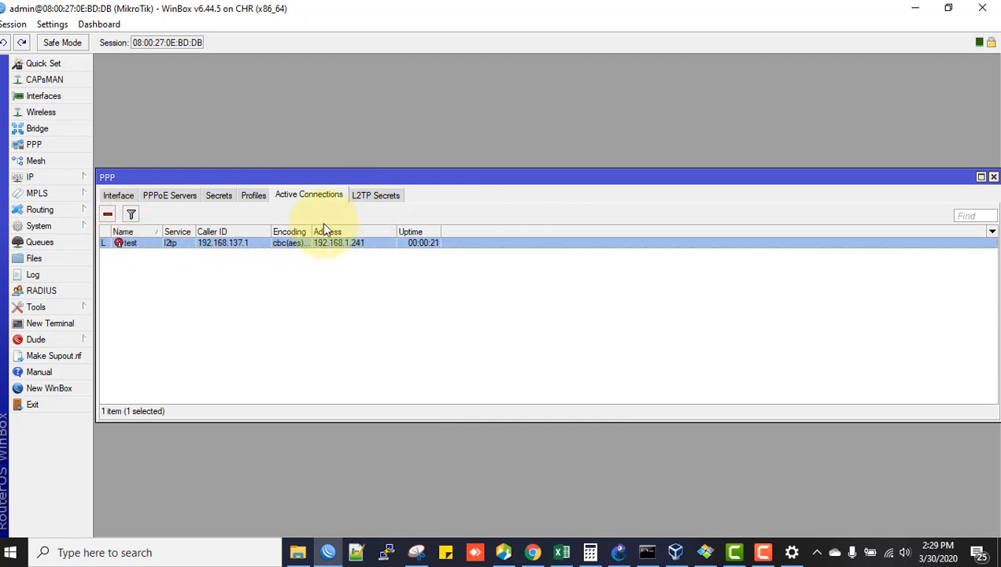
mouse_move(372, 261)
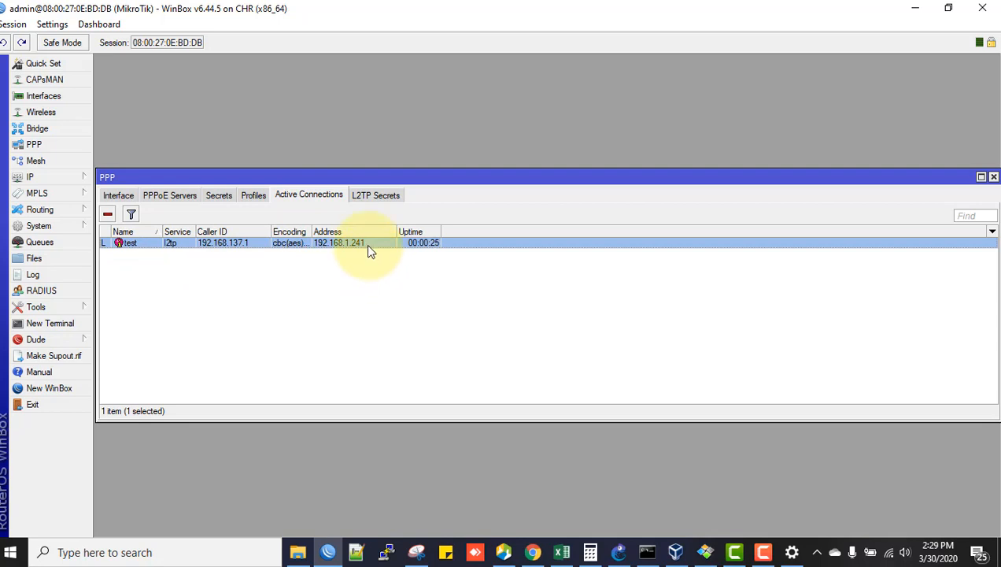
mouse_move(340, 280)
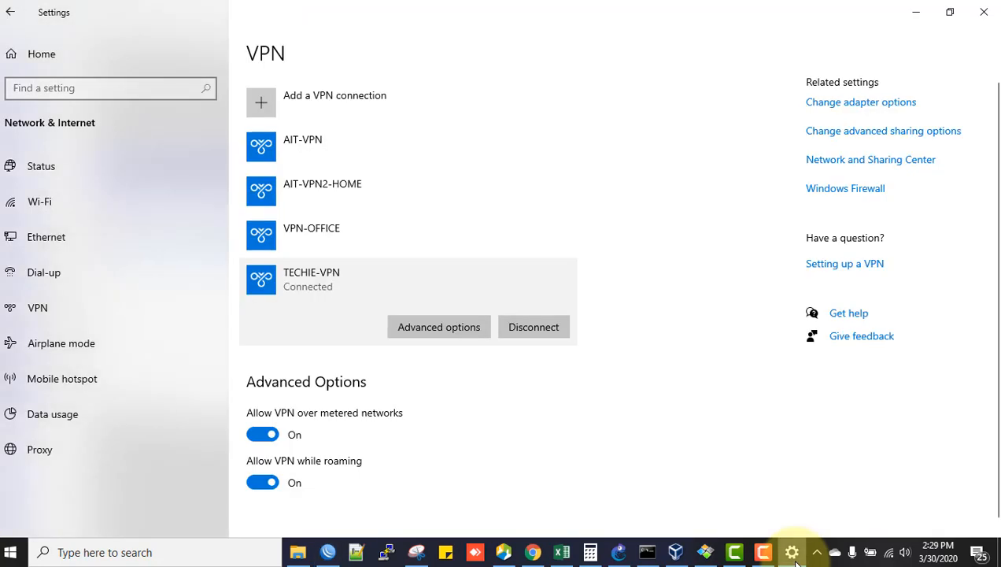
- Create VPN TECHIE-VPN-2 to 192.168.137.2 using L2TP/IPsec PSK for user techie and save it
left_click(534, 326)
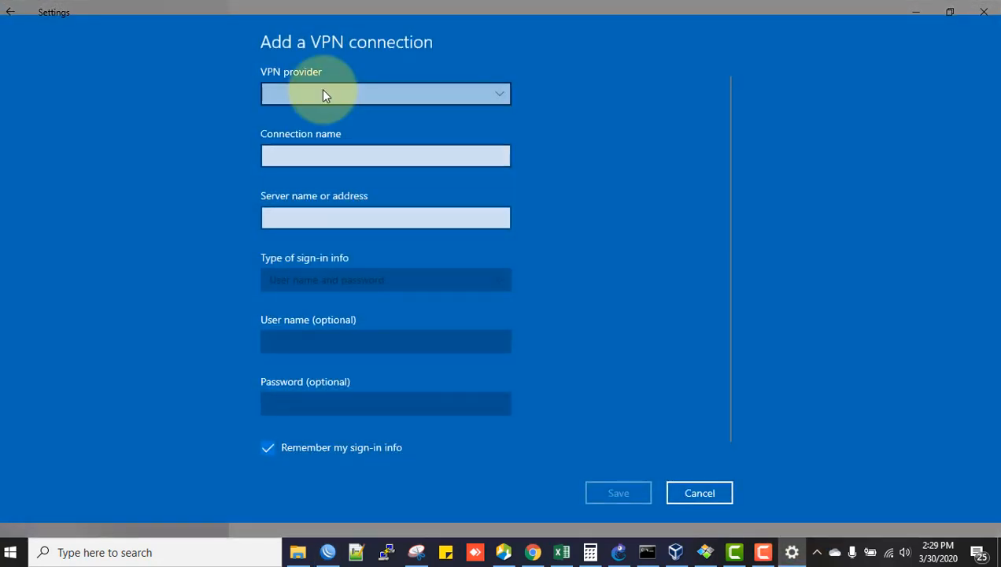
left_click(384, 94)
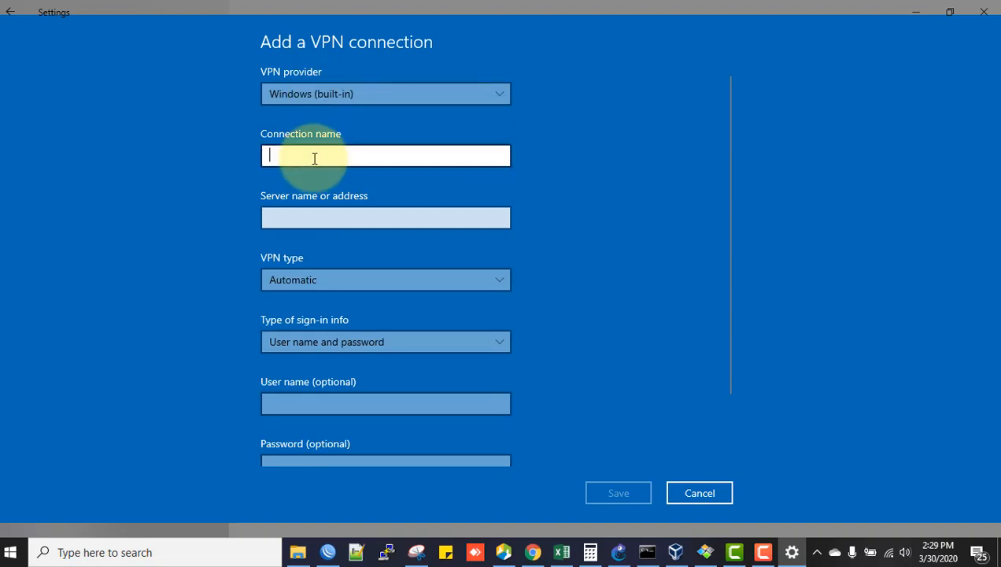
type("TE")
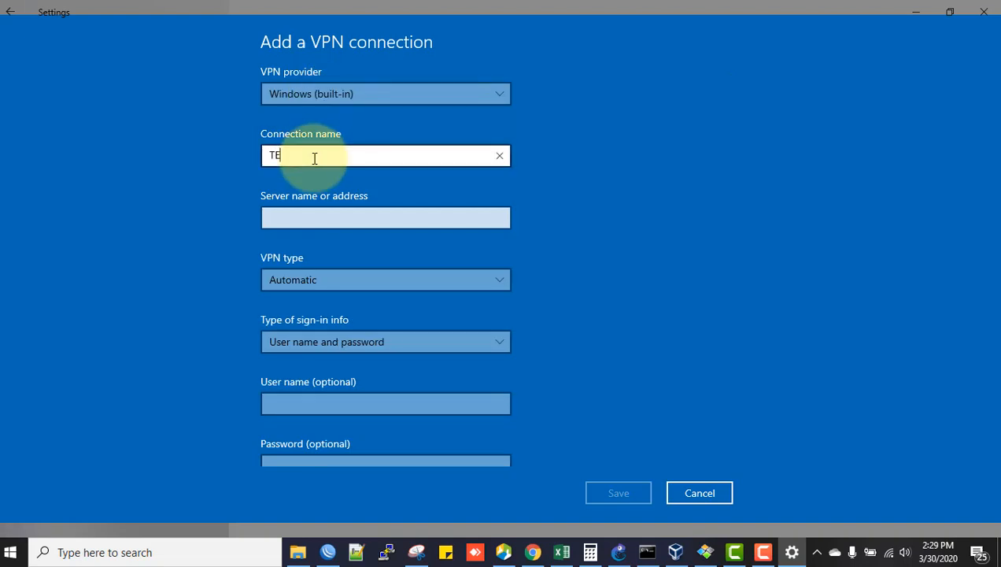
left_click(384, 217)
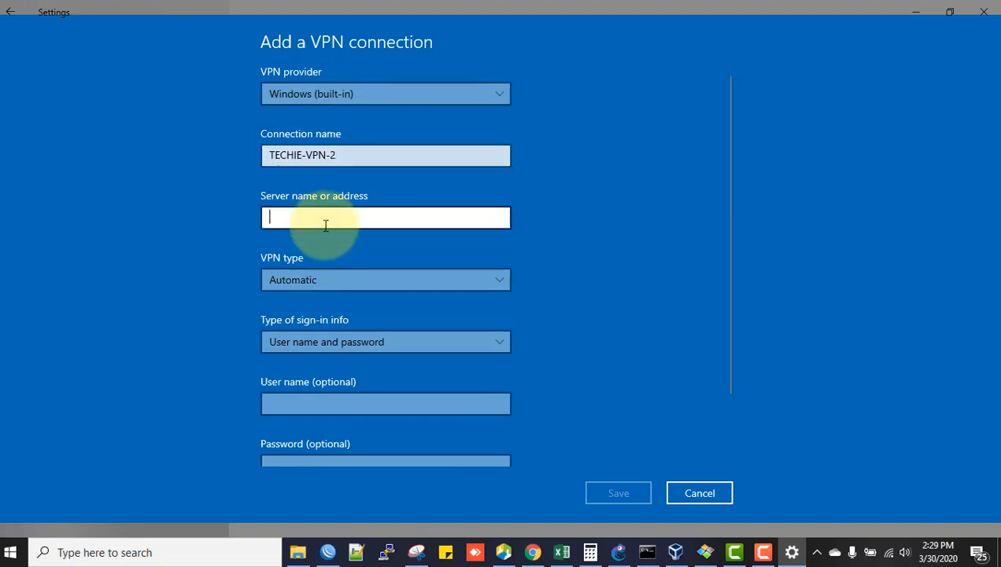
left_click(384, 278)
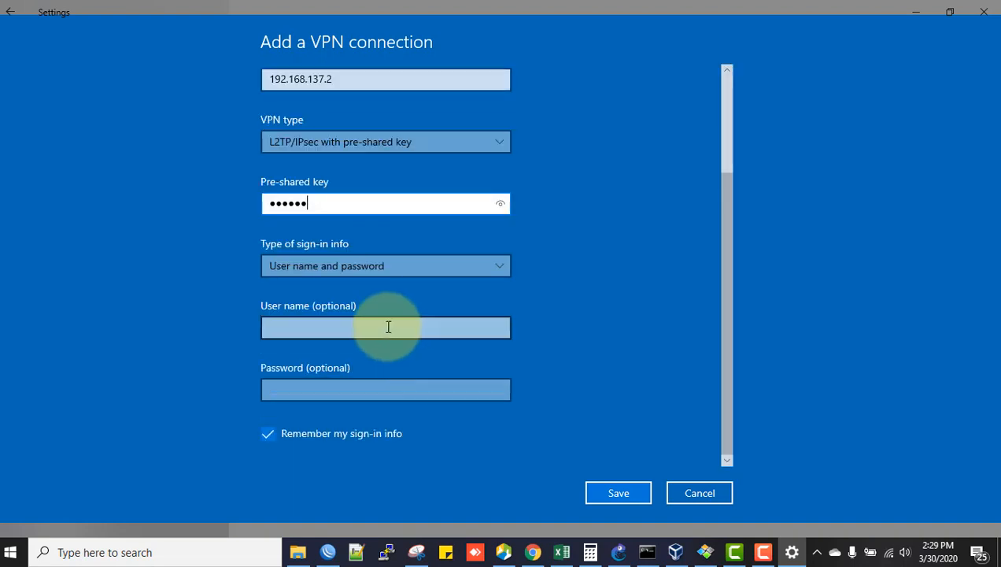
type("techie")
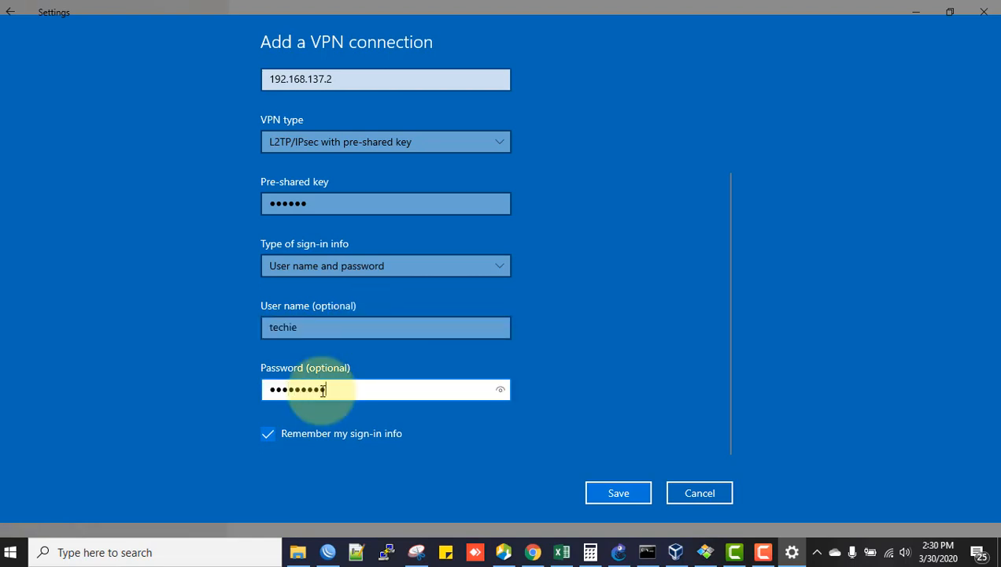
left_click(617, 491)
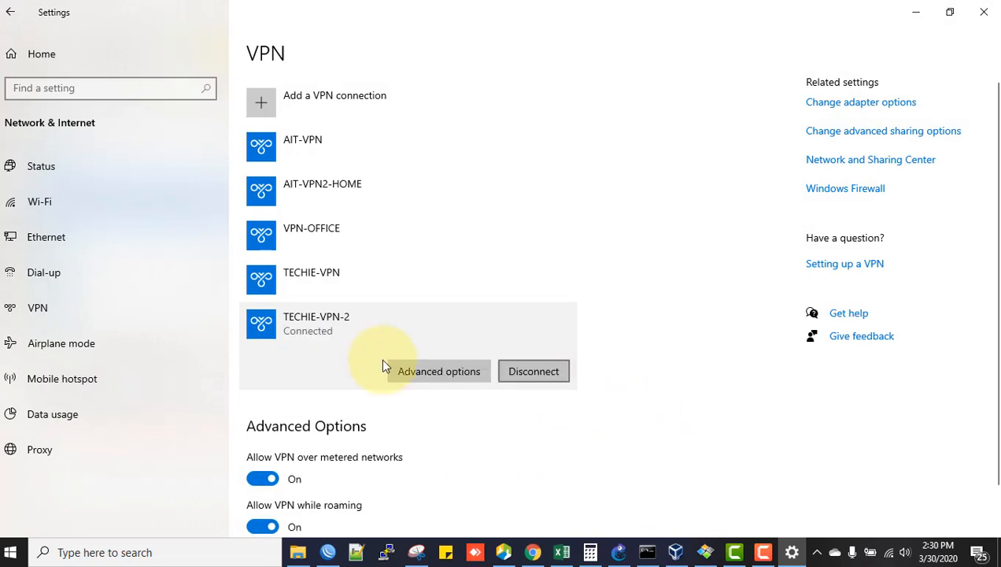
mouse_move(332, 329)
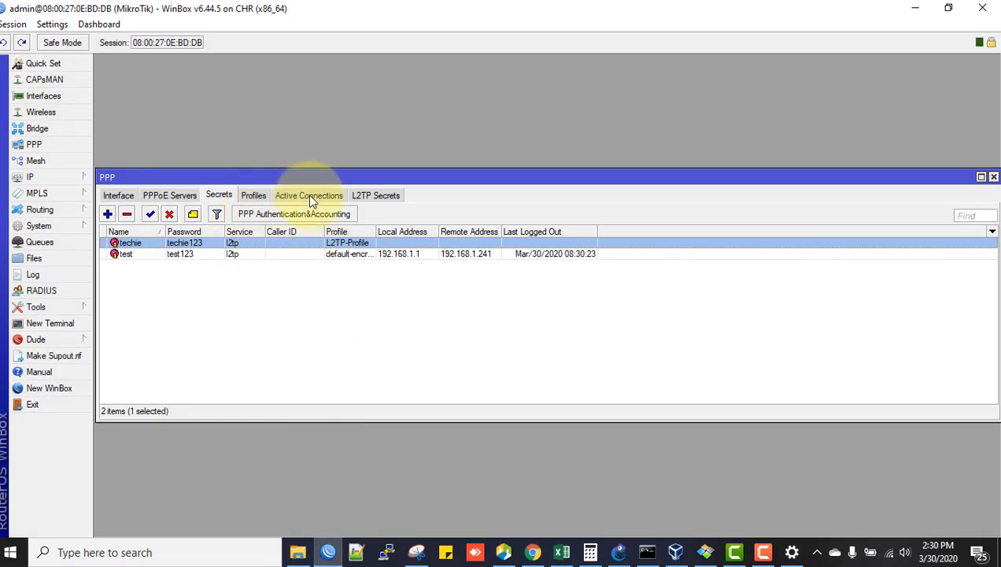
- Confirm techie is active on l2tp with 192.168.1.254, then view the PPP profiles
left_click(309, 195)
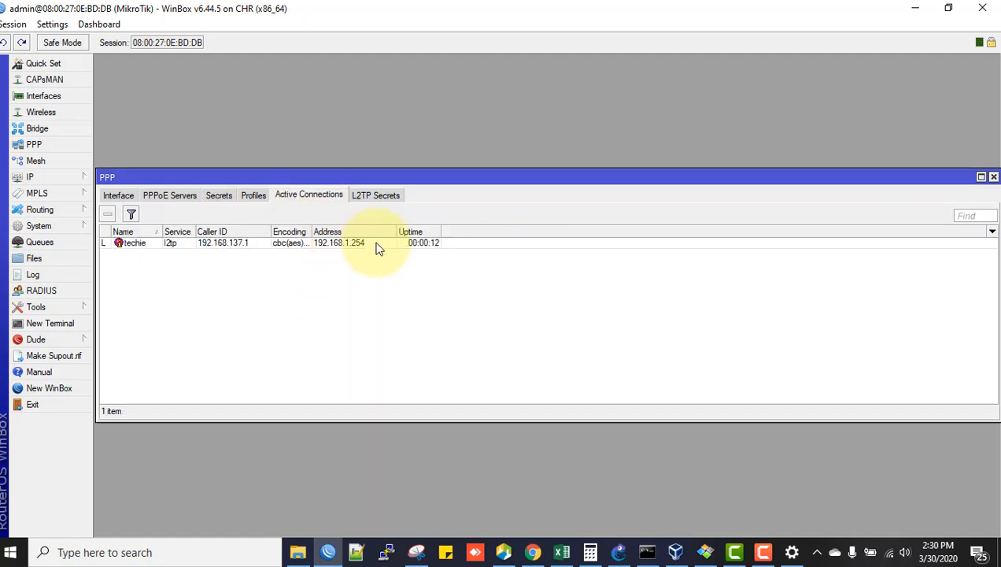
mouse_move(138, 260)
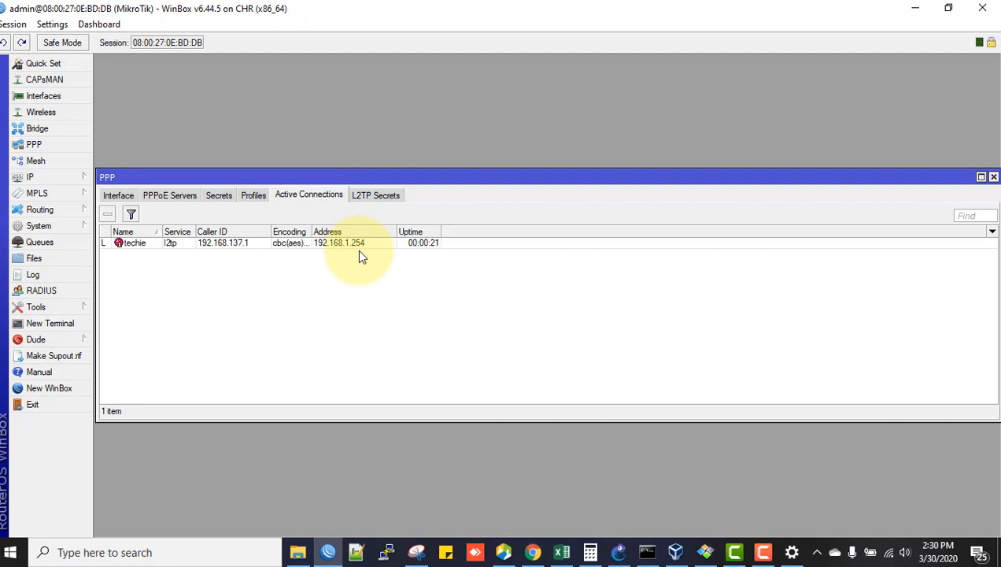
left_click(254, 195)
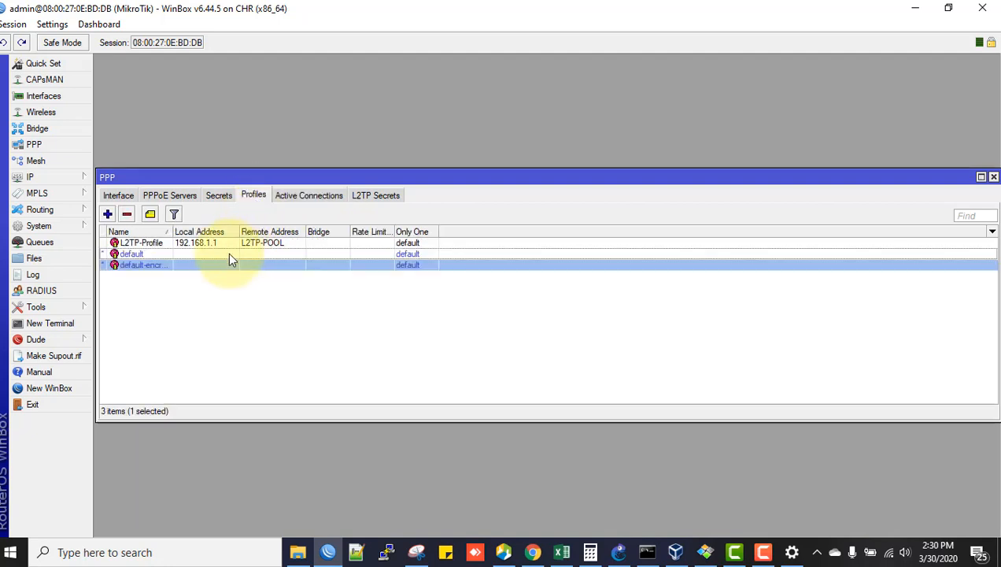
- Review the L2TP-POOL range 192.168.1.241–192.168.1.254 in IP Pool and close it
double_click(141, 242)
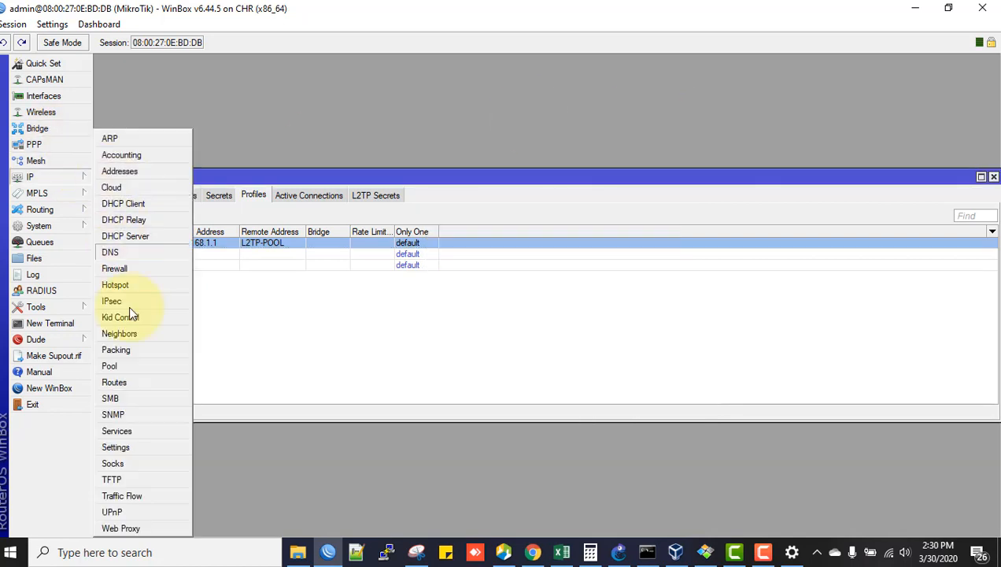
left_click(110, 366)
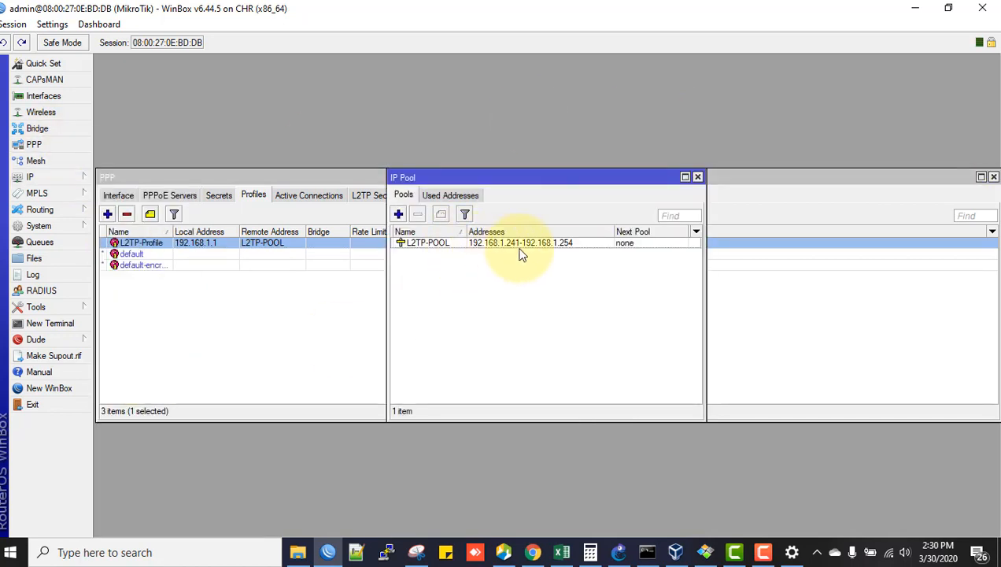
mouse_move(579, 252)
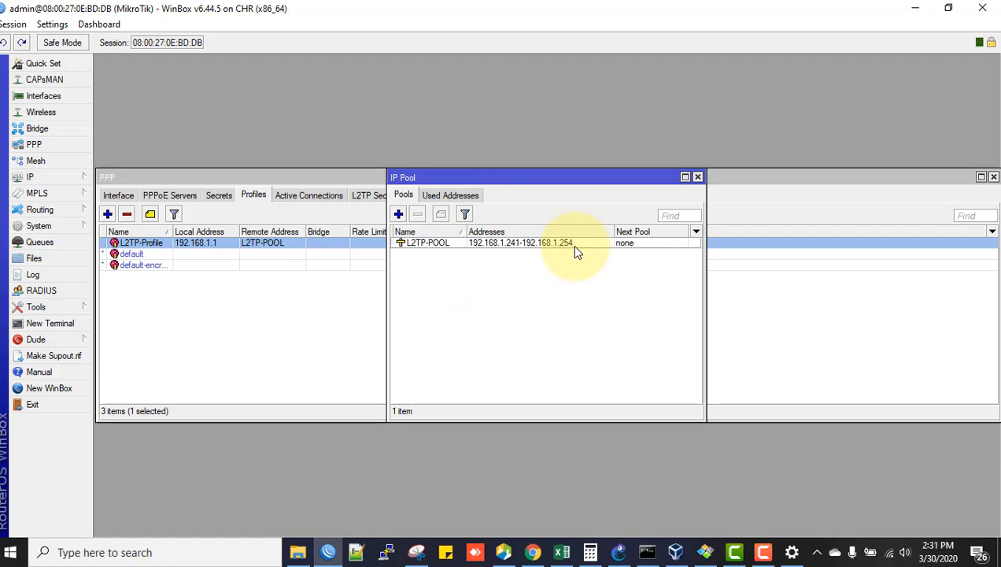
left_click(697, 176)
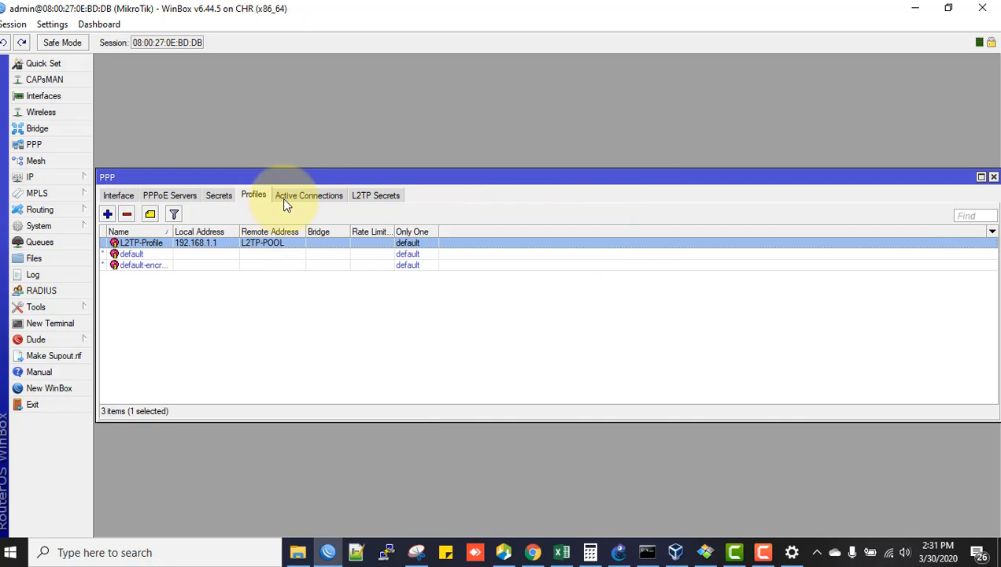
mouse_move(220, 203)
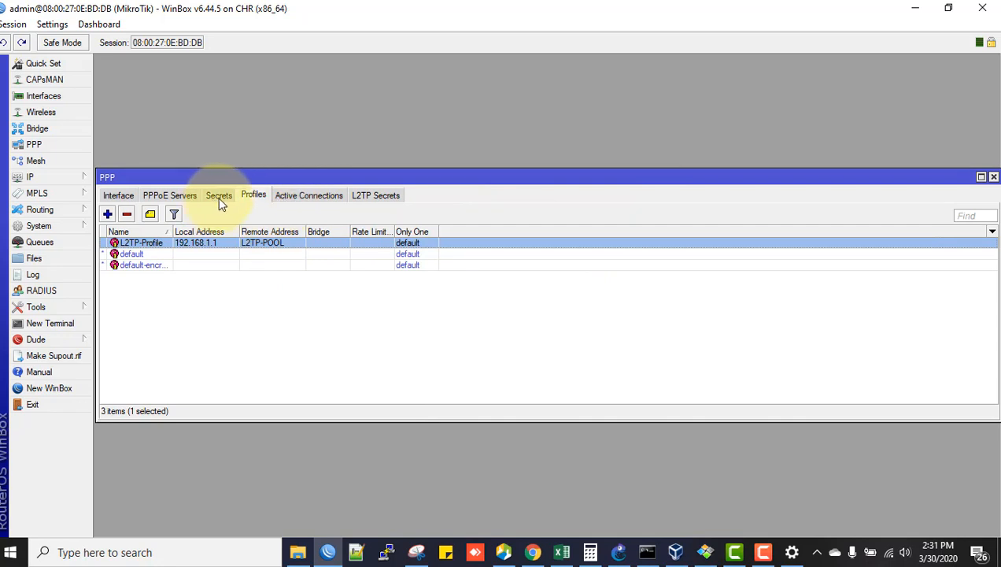
- Return to the PPP secrets list and switch to the Command Prompt ping results
left_click(219, 195)
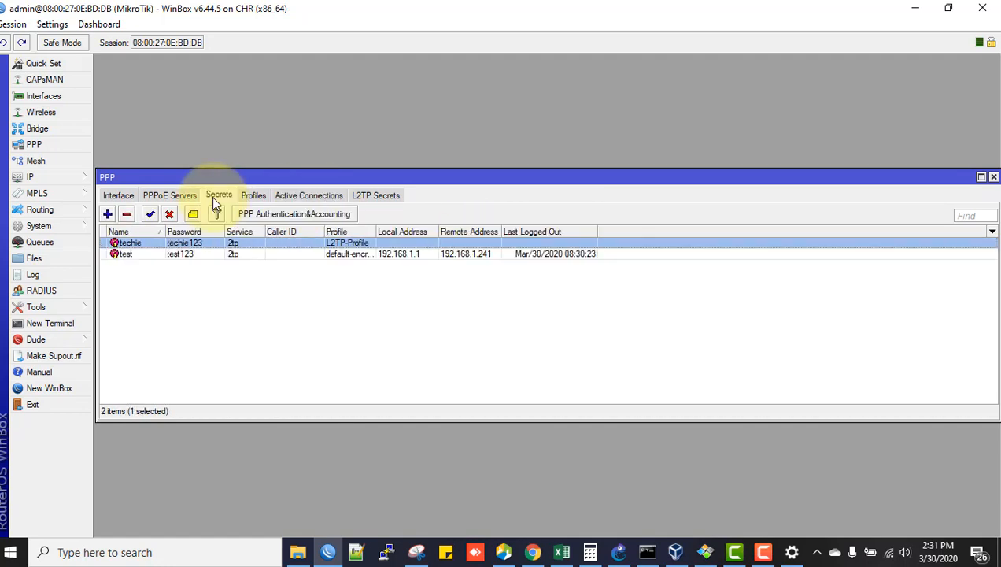
left_click(619, 551)
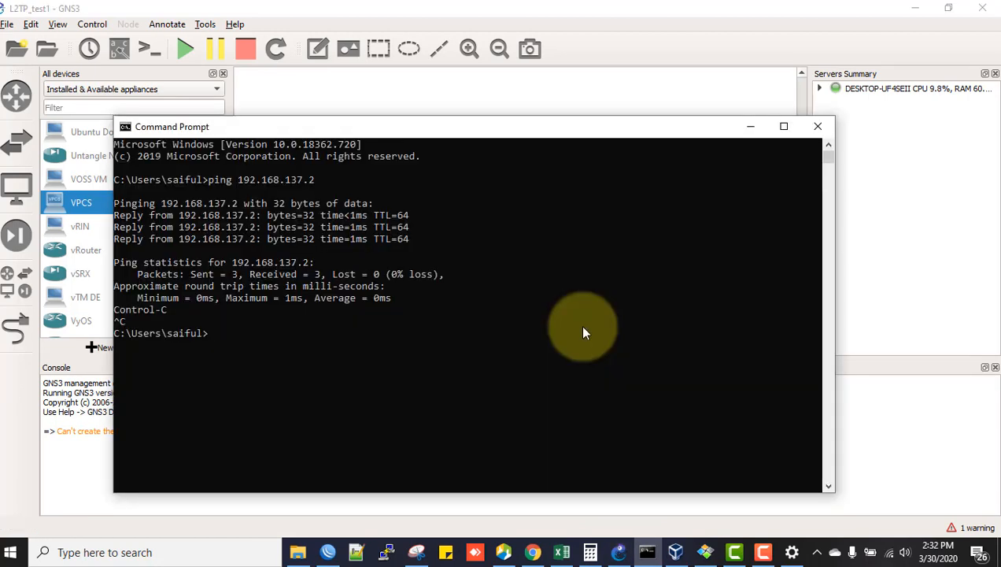
- Start a new ping command after the ping to 192.168.137.2 succeeded with 0% loss
type("ping 1")
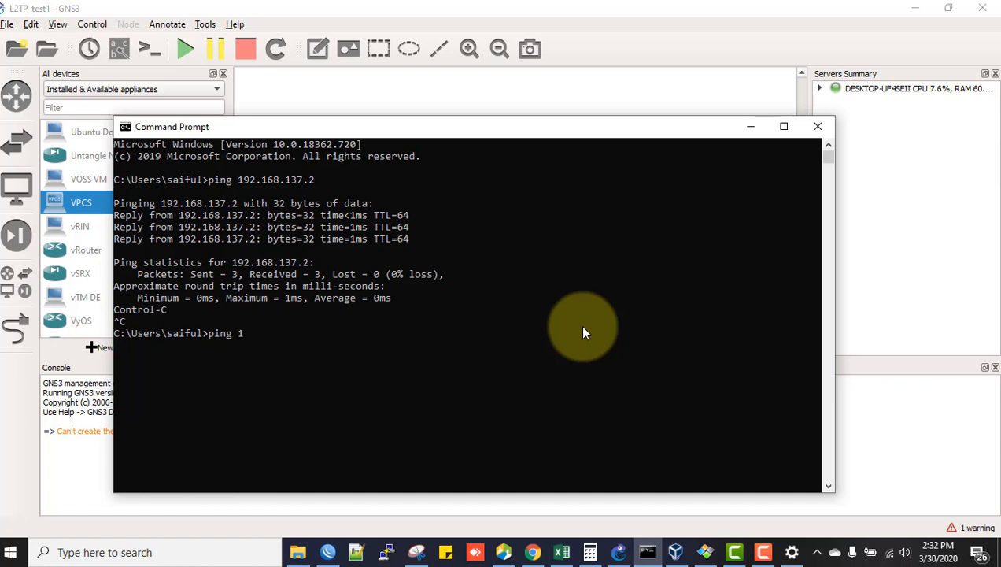